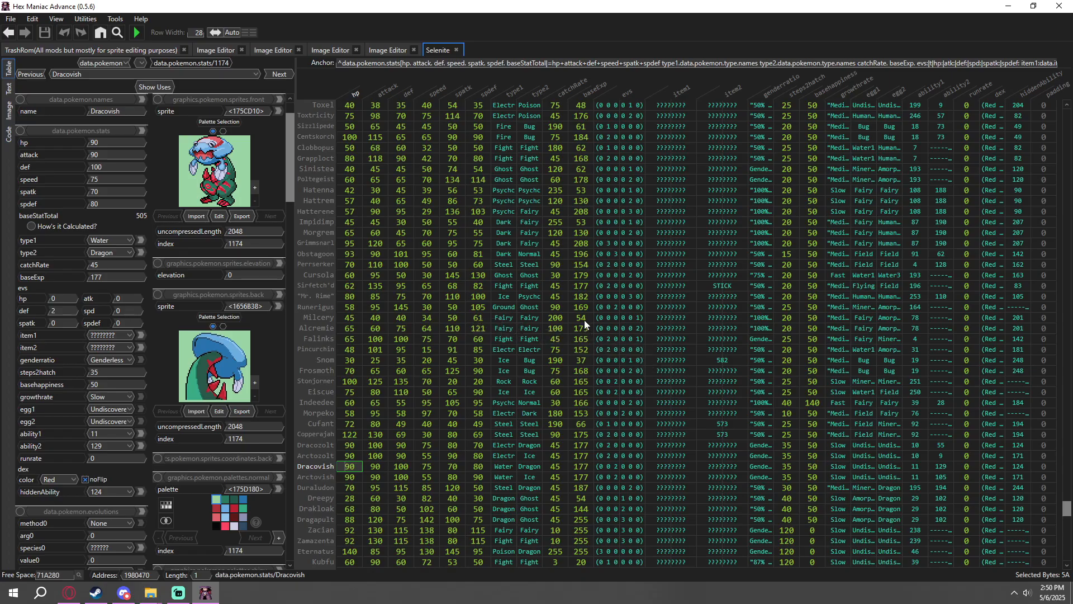
mouse_move(444, 311)
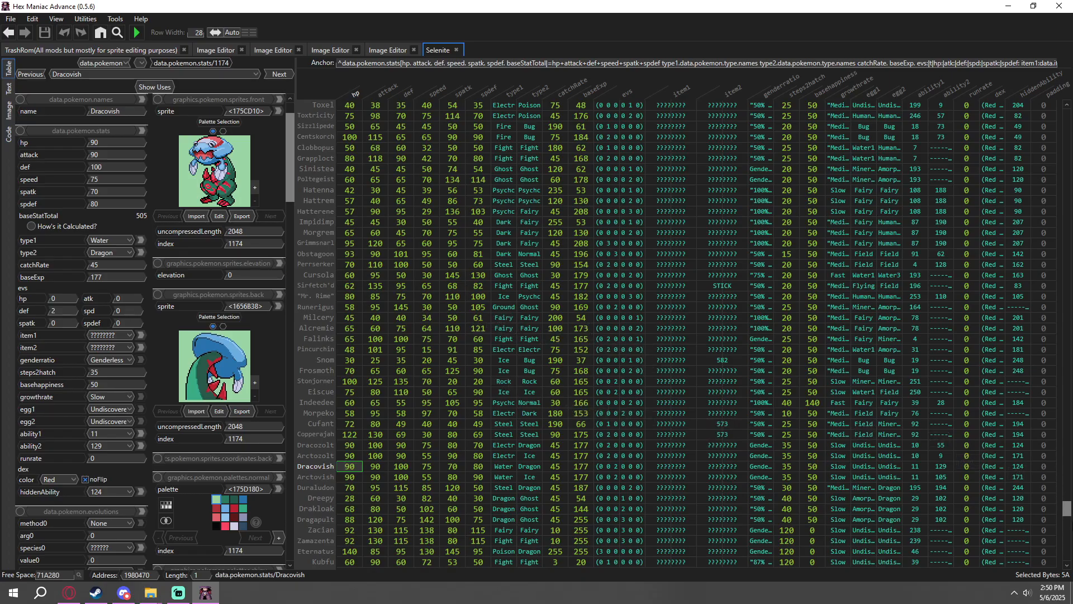
Scroll the Pokémon stats table down to the Silvally and Minior form rows
scroll(down, 3)
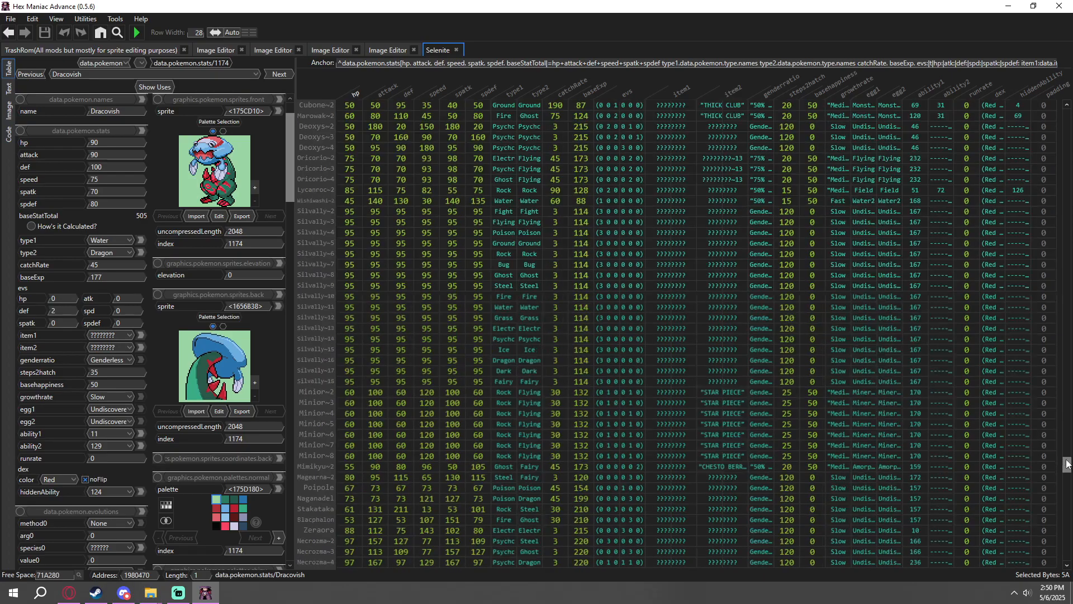
scroll(down, 3)
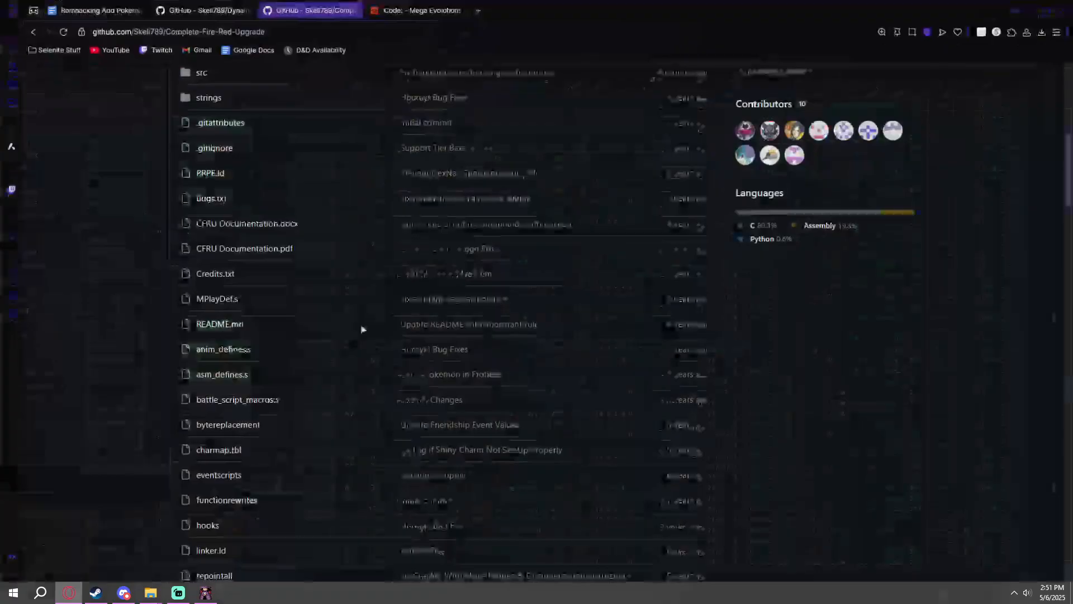
Read the DPE and CFRU READMEs, then open the devkitPro installation tutorial
click(196, 11)
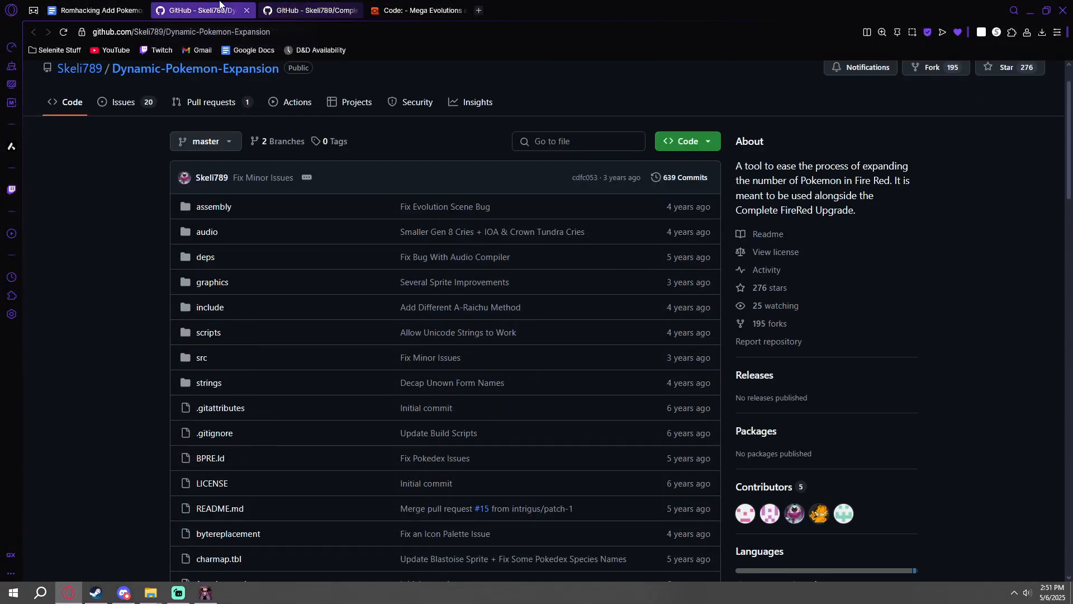
scroll(down, 3)
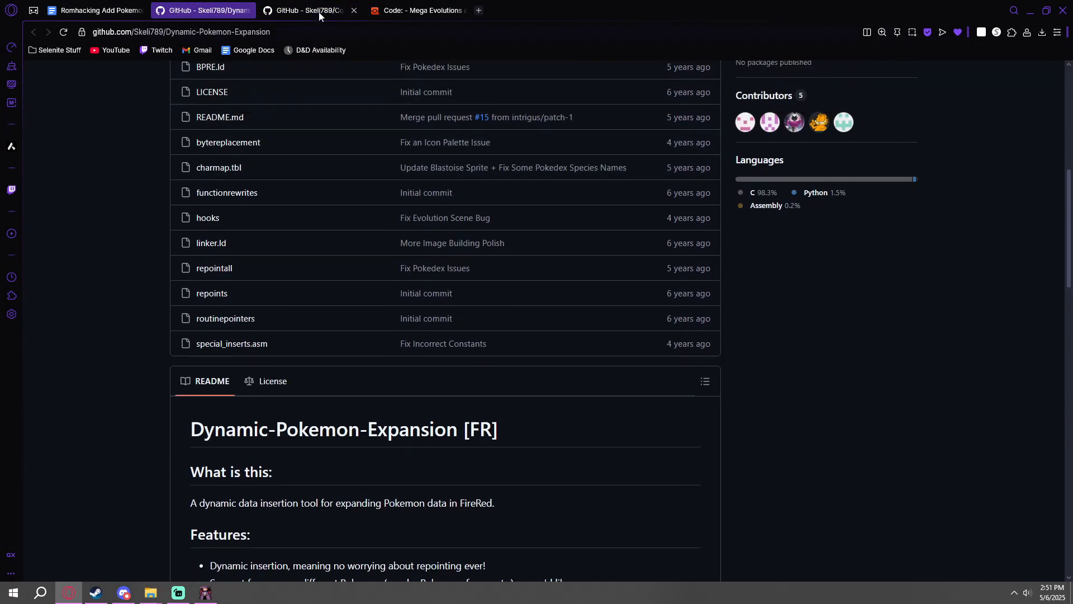
click(314, 10)
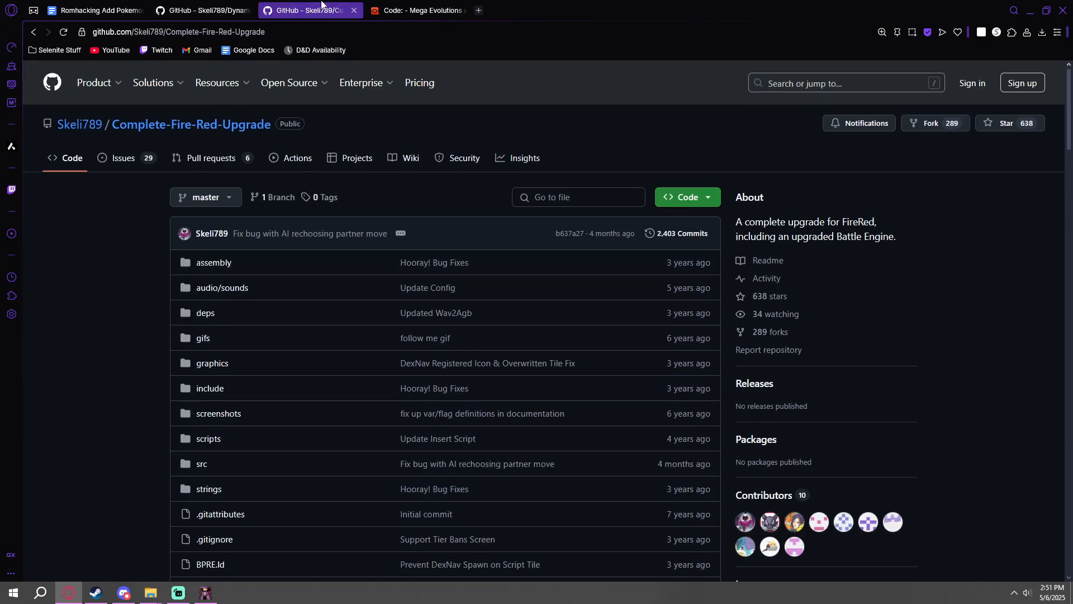
scroll(down, 3)
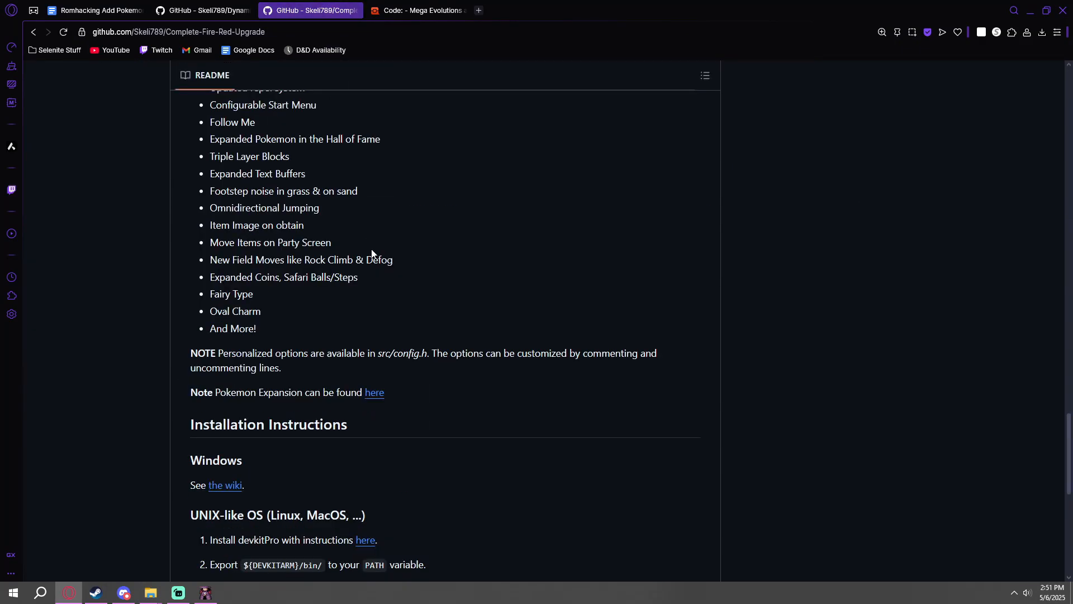
scroll(down, 3)
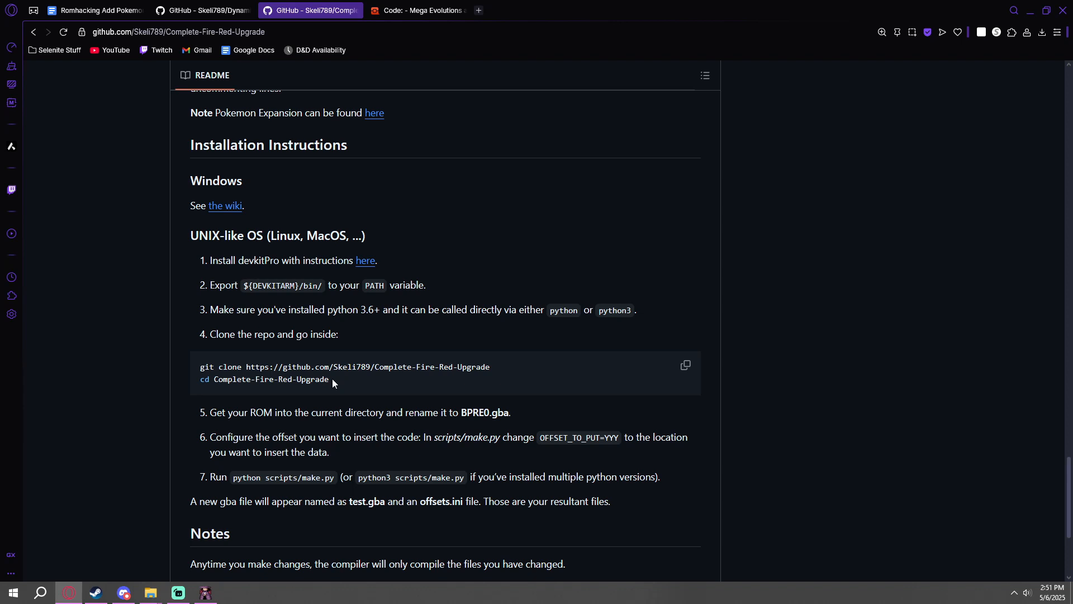
scroll(down, 3)
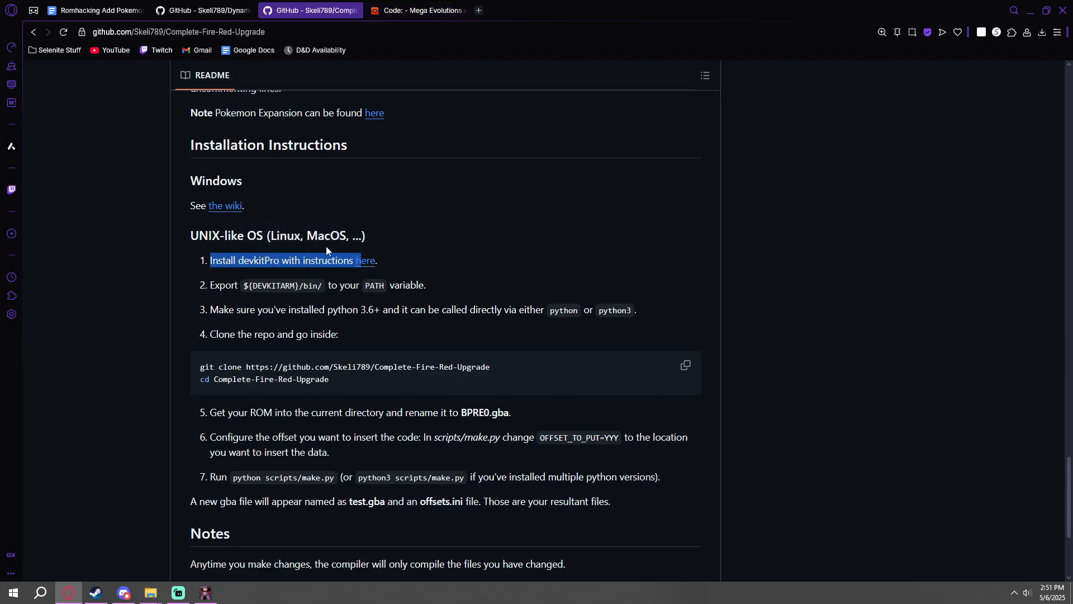
click(424, 10)
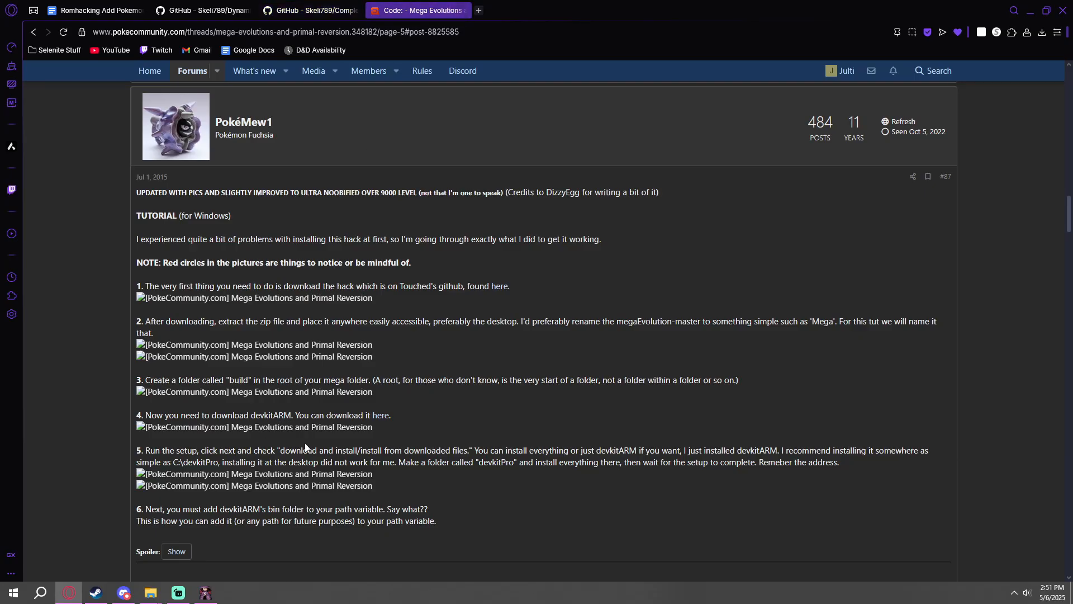
Download devkitProUpdater-3.0.3.exe through the tutorial's devkitARM link
click(380, 415)
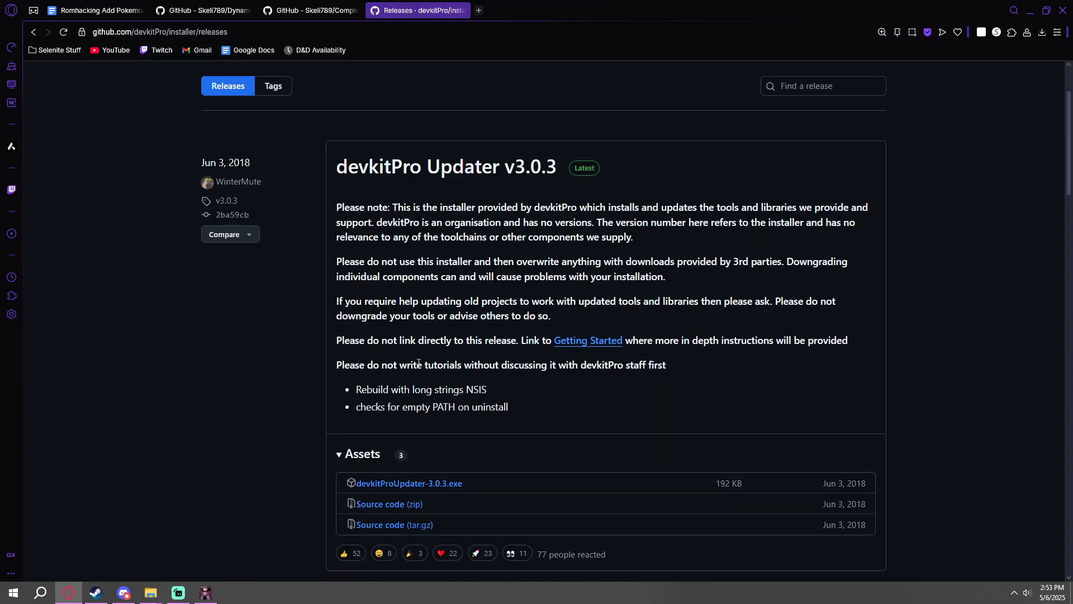
scroll(down, 3)
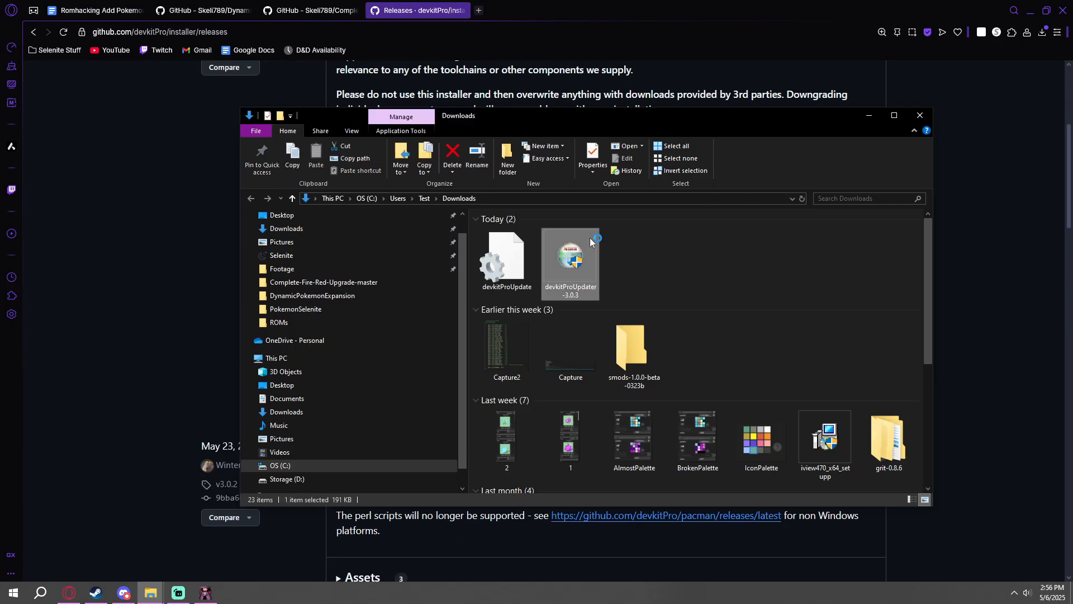
Launch devkitProUpdater-3.0.3 with 'Keep downloaded files' selected and continue past that page
double_click(570, 257)
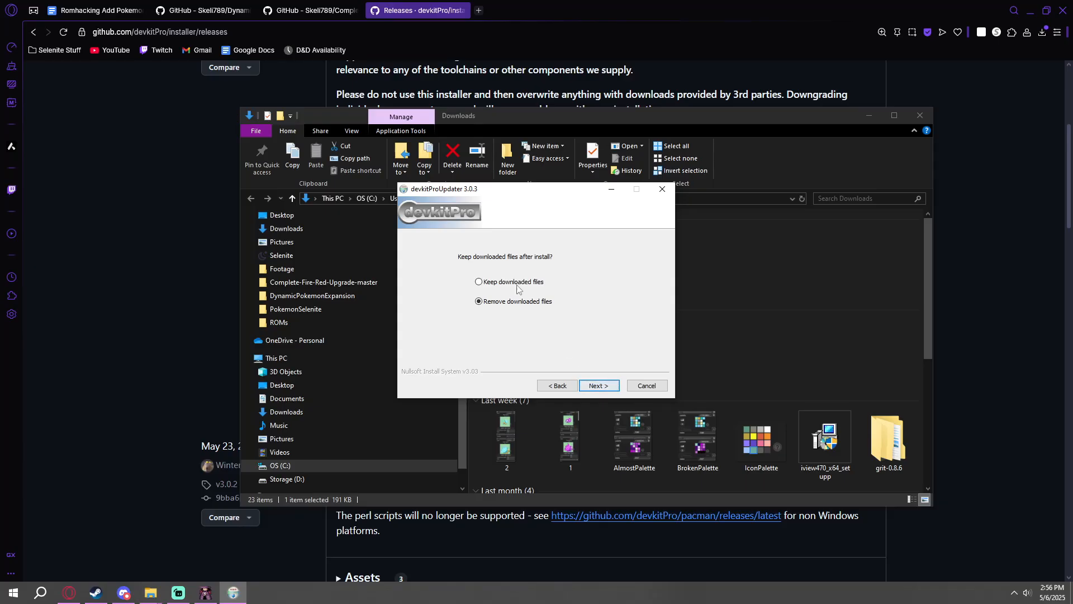
click(478, 282)
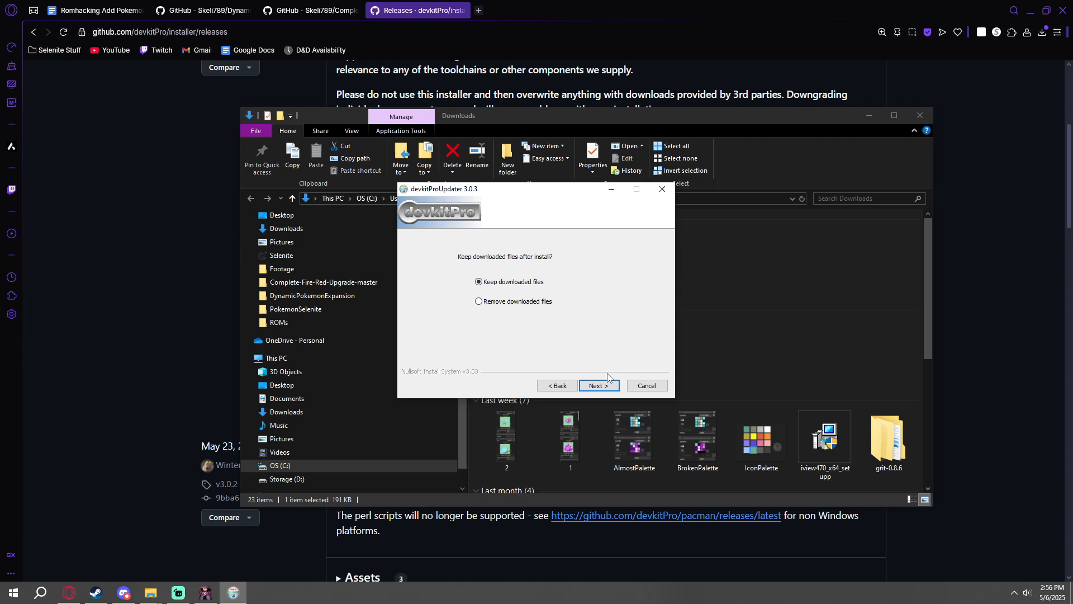
mouse_move(579, 383)
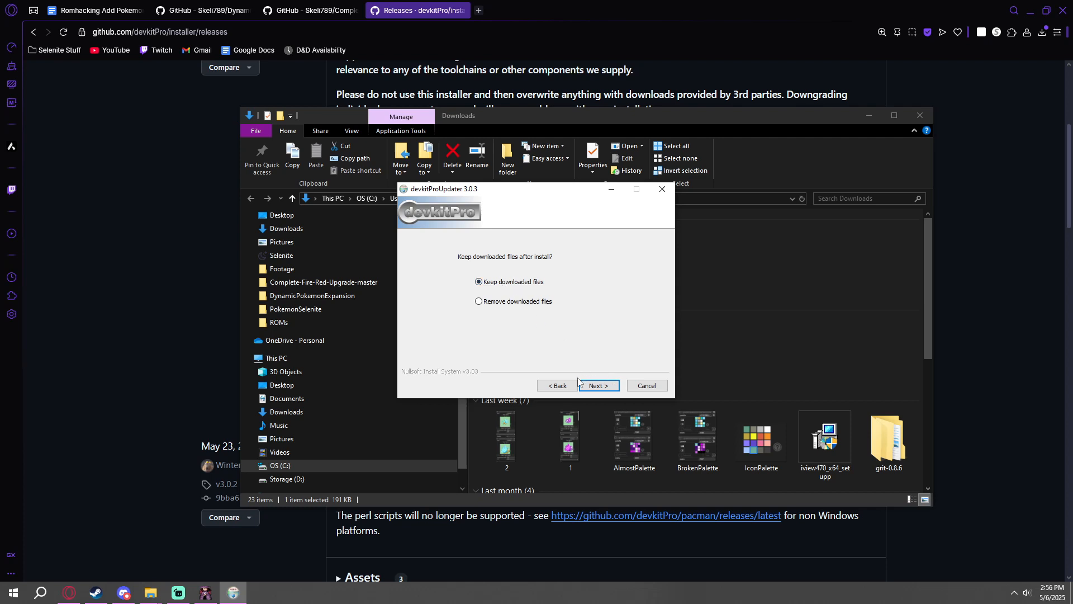
click(598, 385)
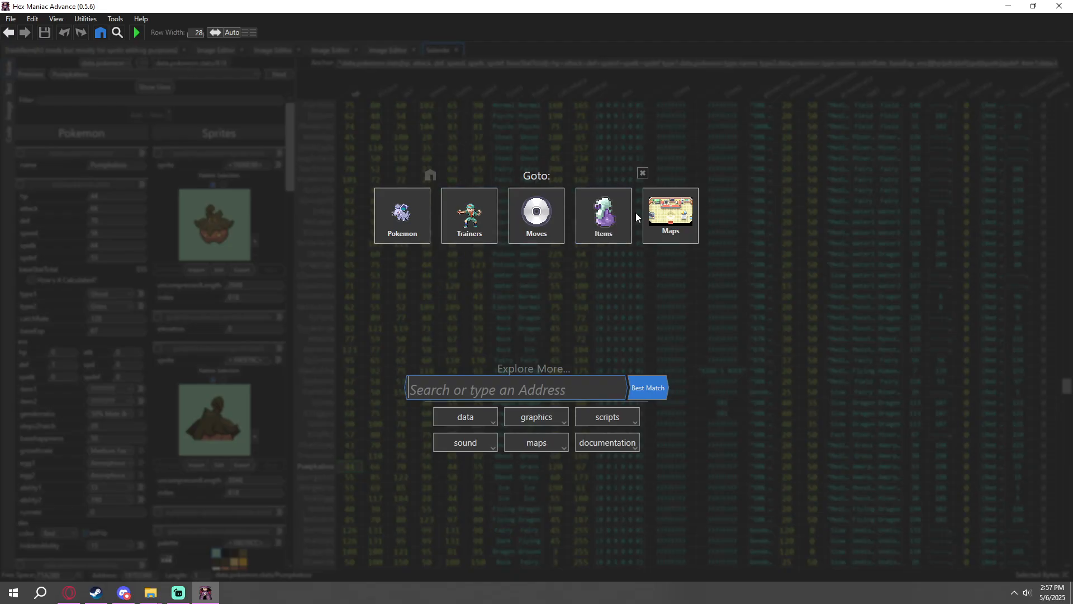
Open the Pewter City 6-5 map and view an NPC's custom dialogue script
click(670, 212)
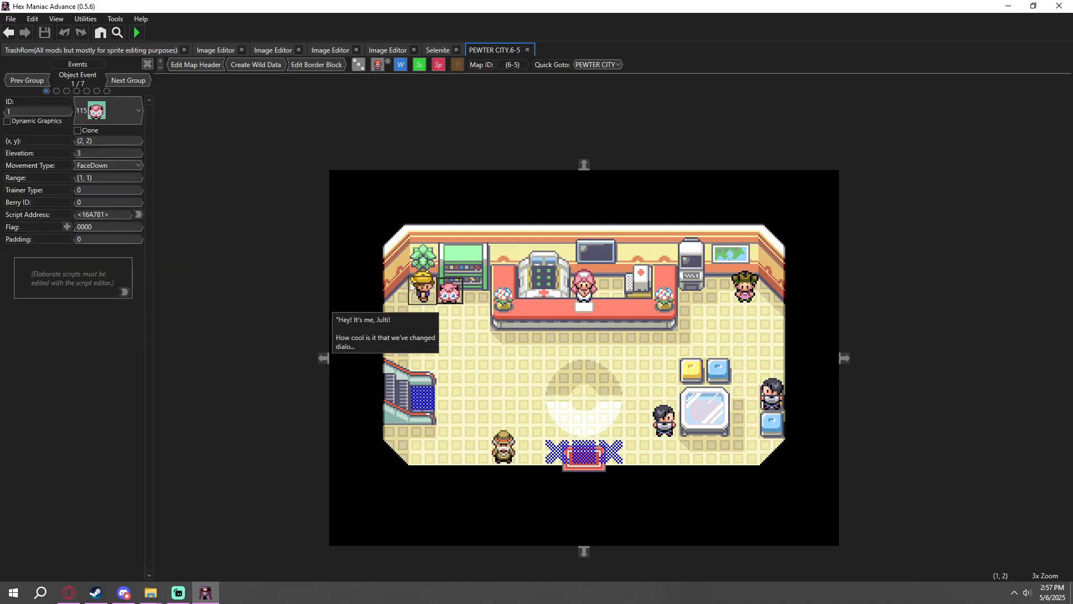
click(440, 50)
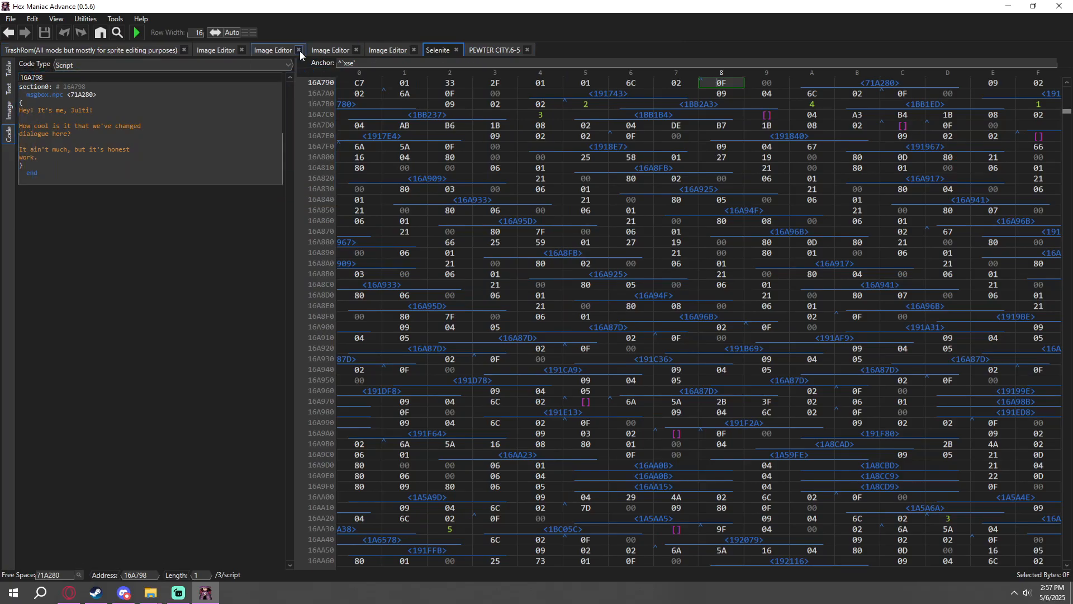
mouse_move(434, 369)
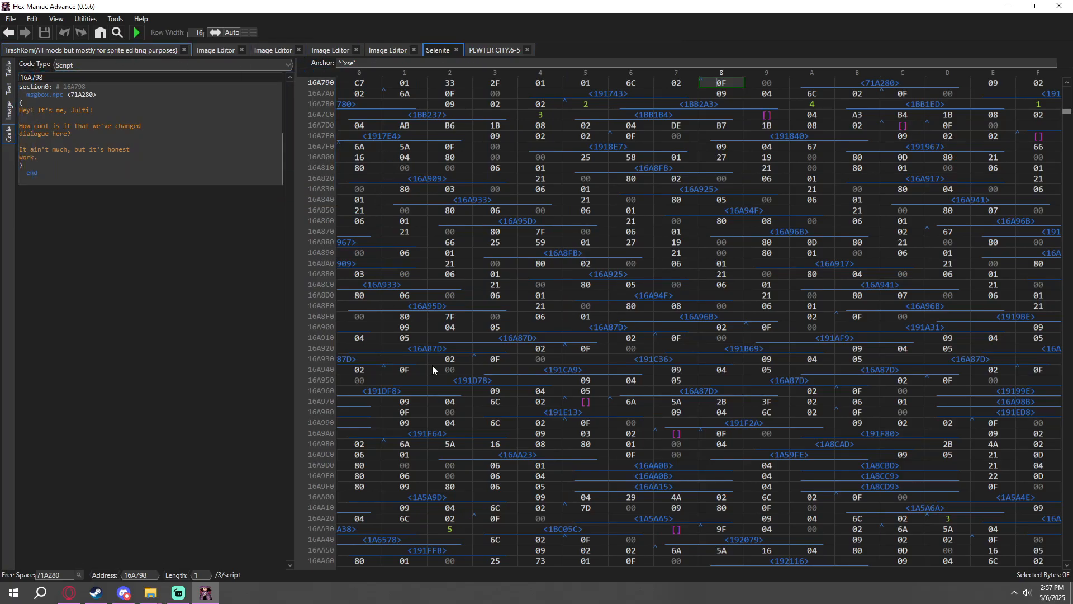
click(494, 49)
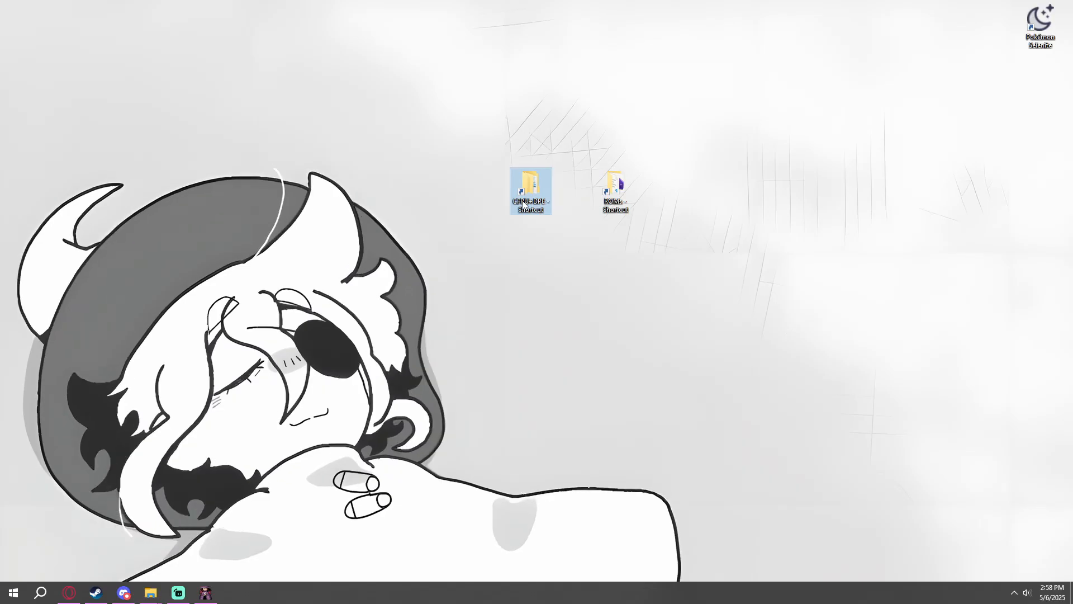
Go through the CFRU+DPE and ROMs folders to Complete-Fire-Red-Upgrade-master\src and open config.h
double_click(530, 188)
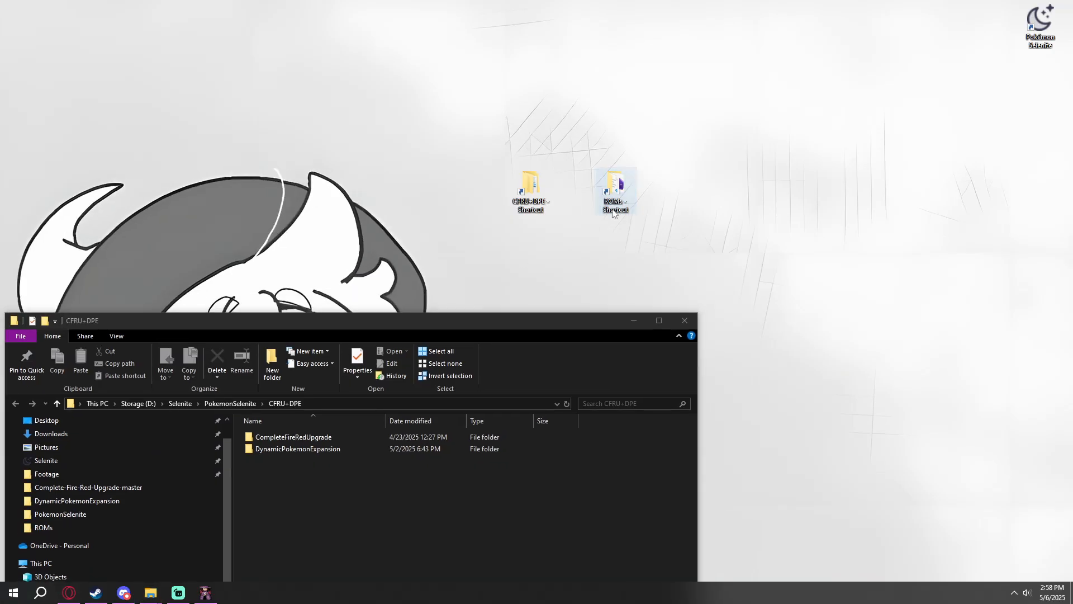
double_click(614, 187)
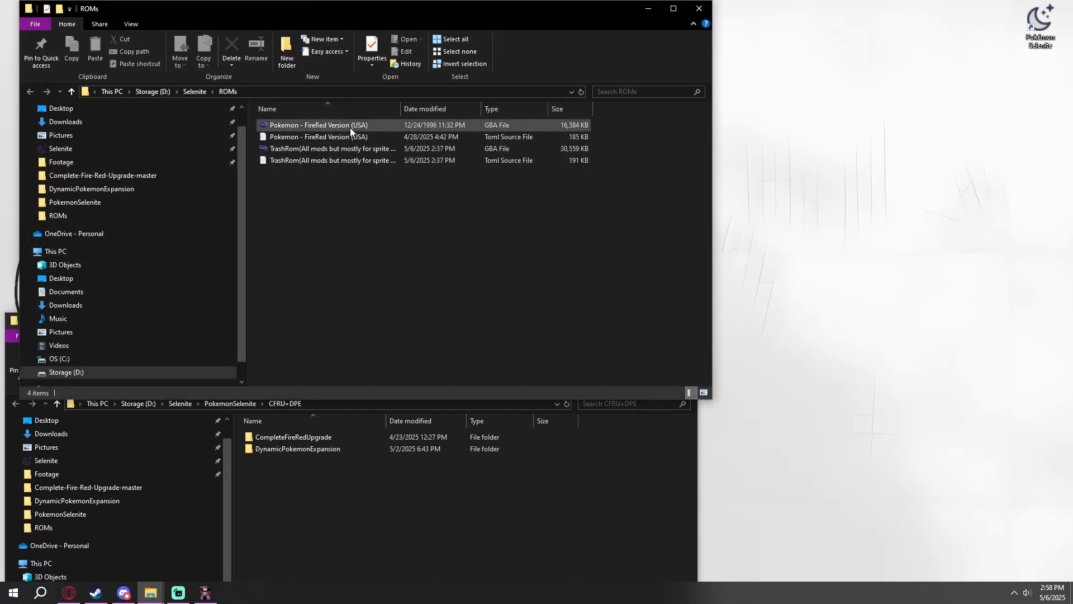
mouse_move(351, 129)
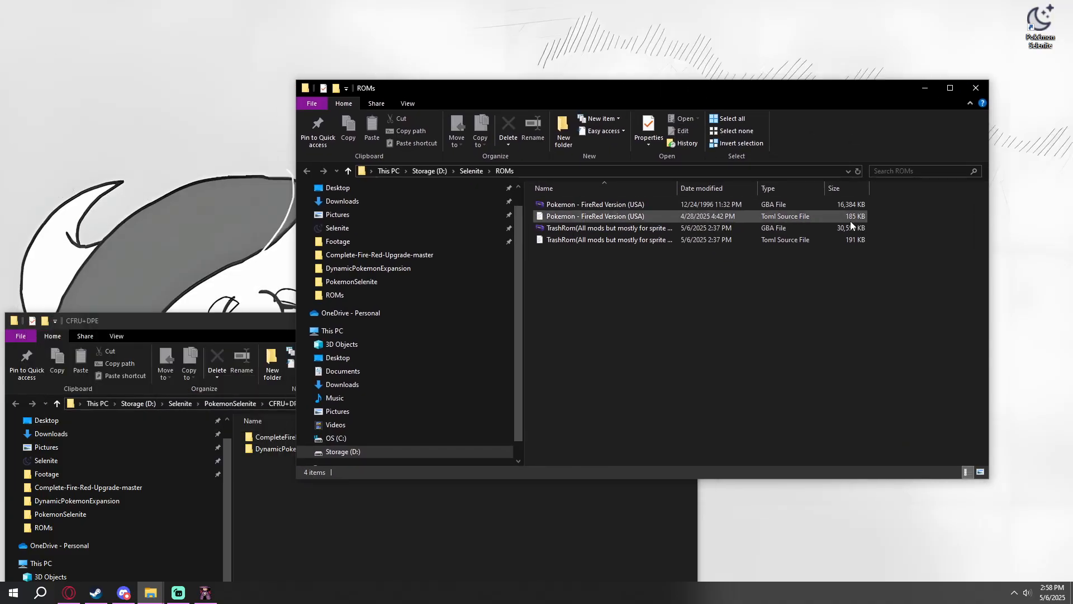
click(595, 204)
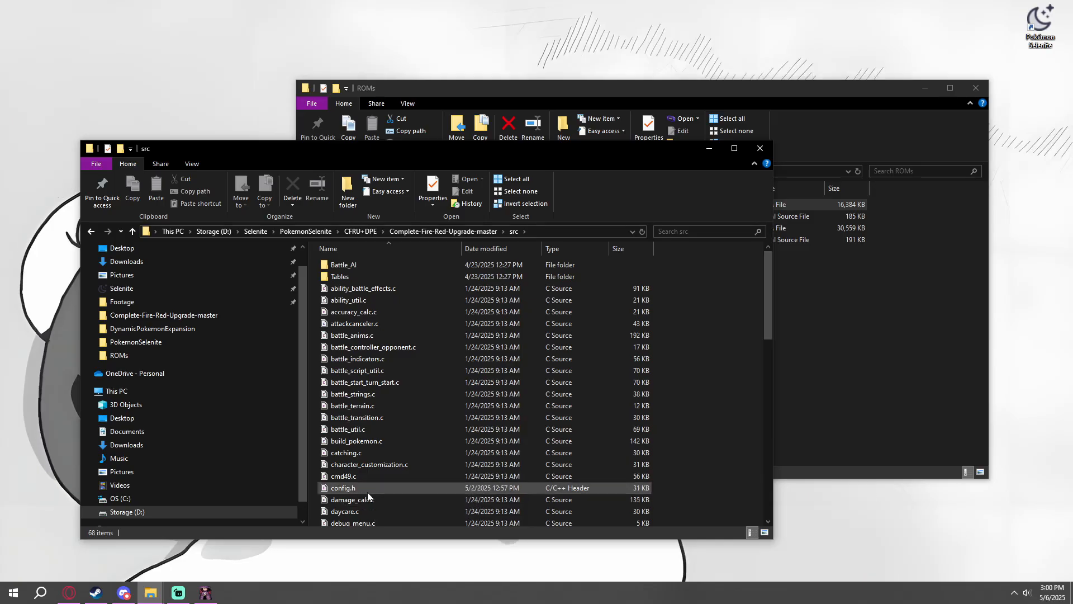
click(343, 487)
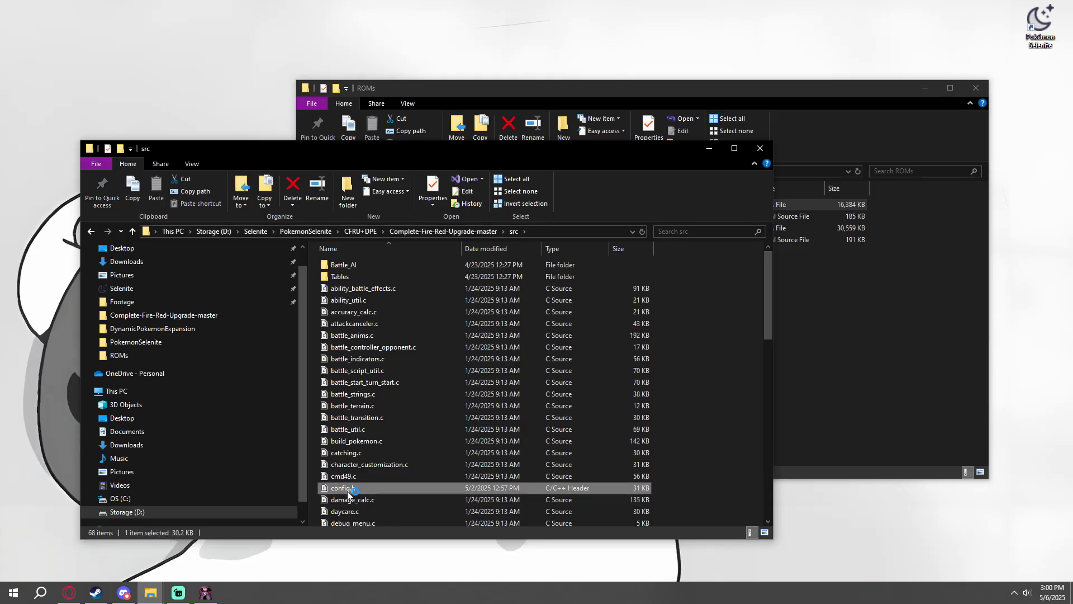
double_click(342, 487)
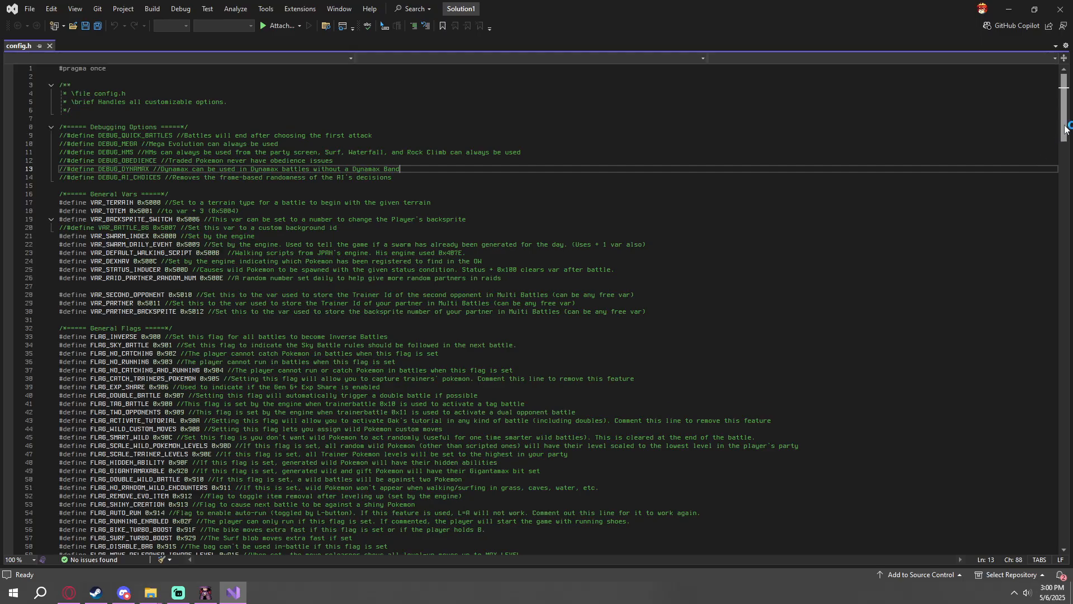
Scroll config.h to line 141 and review EVOS_PER_MON set to 16
scroll(down, 3)
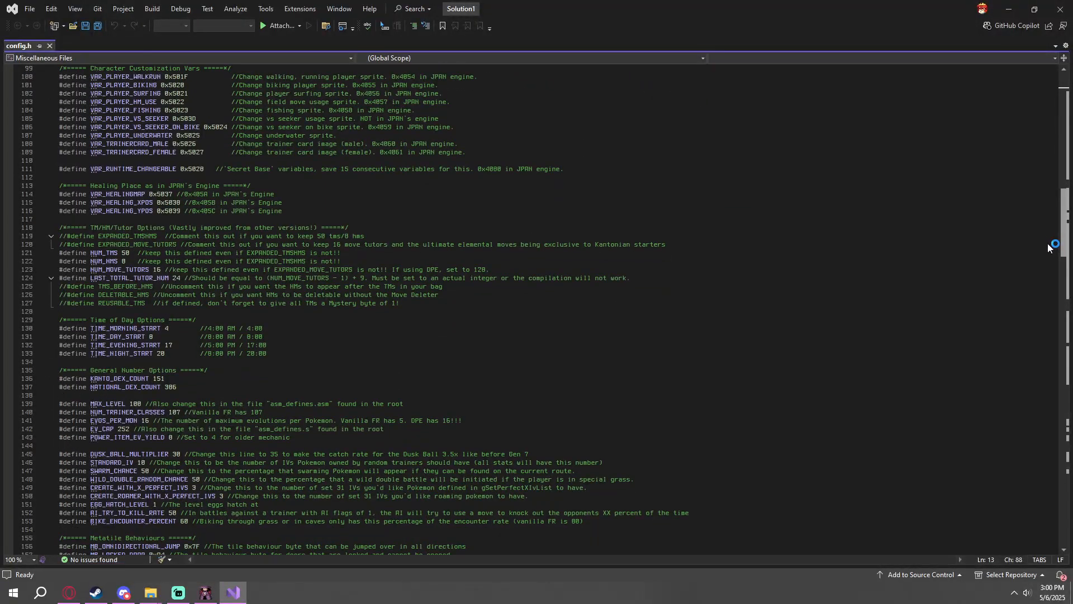
scroll(down, 3)
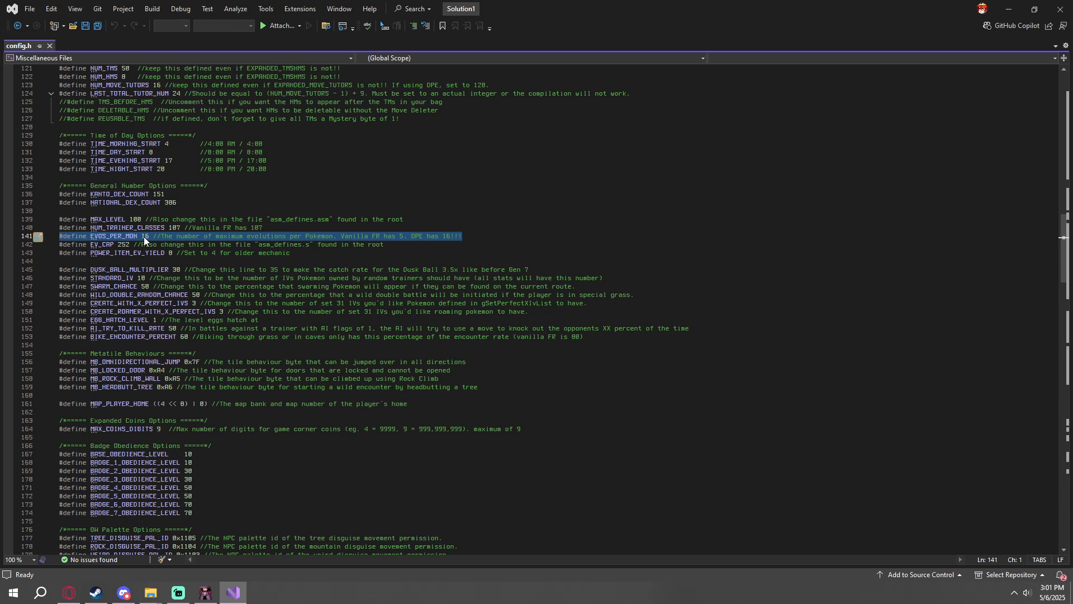
mouse_move(147, 240)
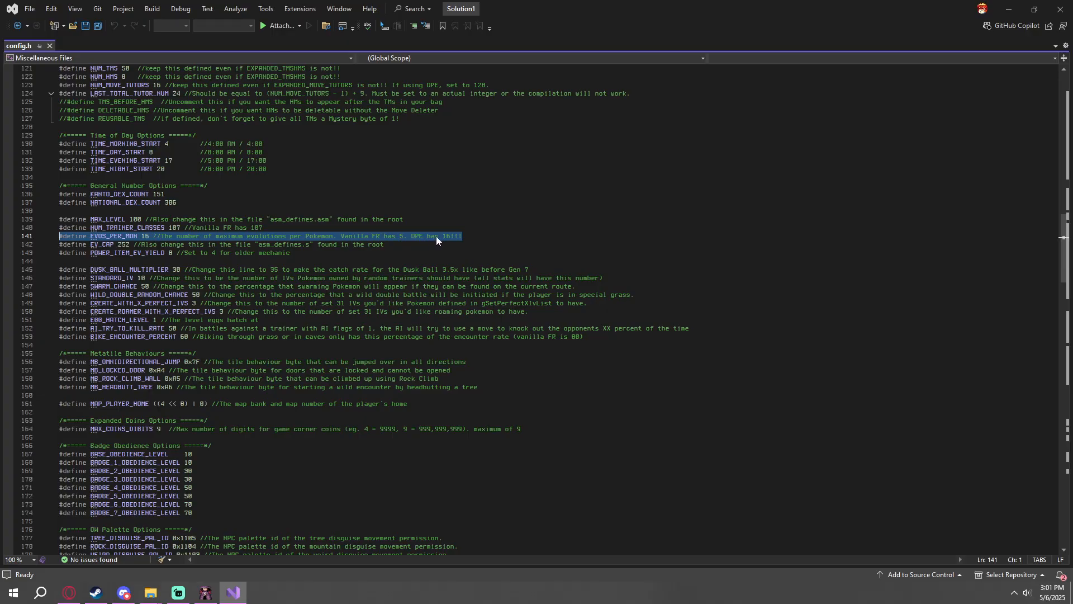
mouse_move(446, 244)
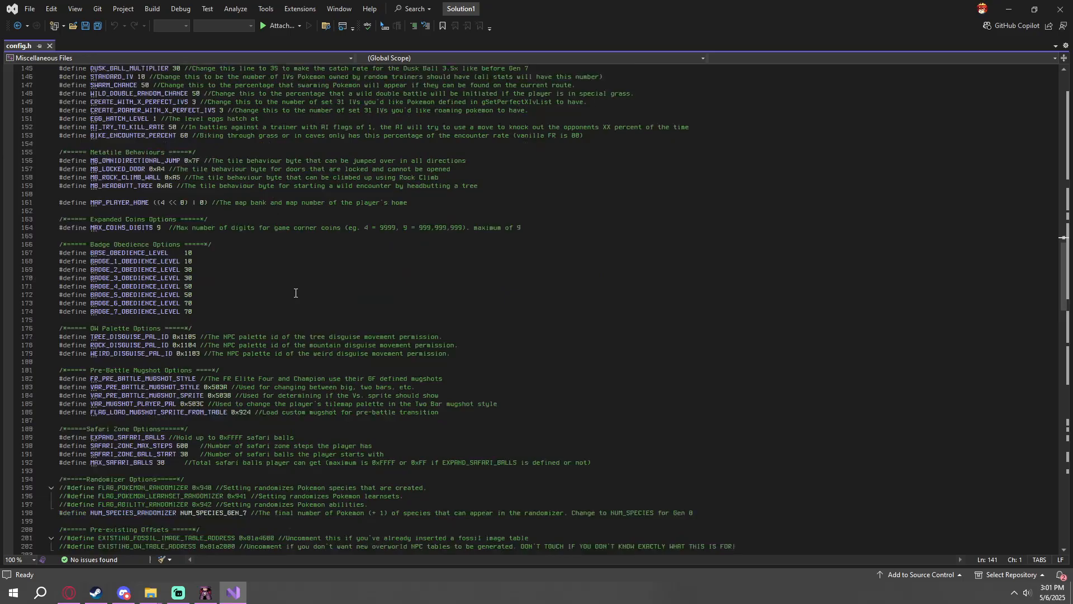
Comment out #define EXPAND_MOVESETS at line 230 of config.h
scroll(down, 3)
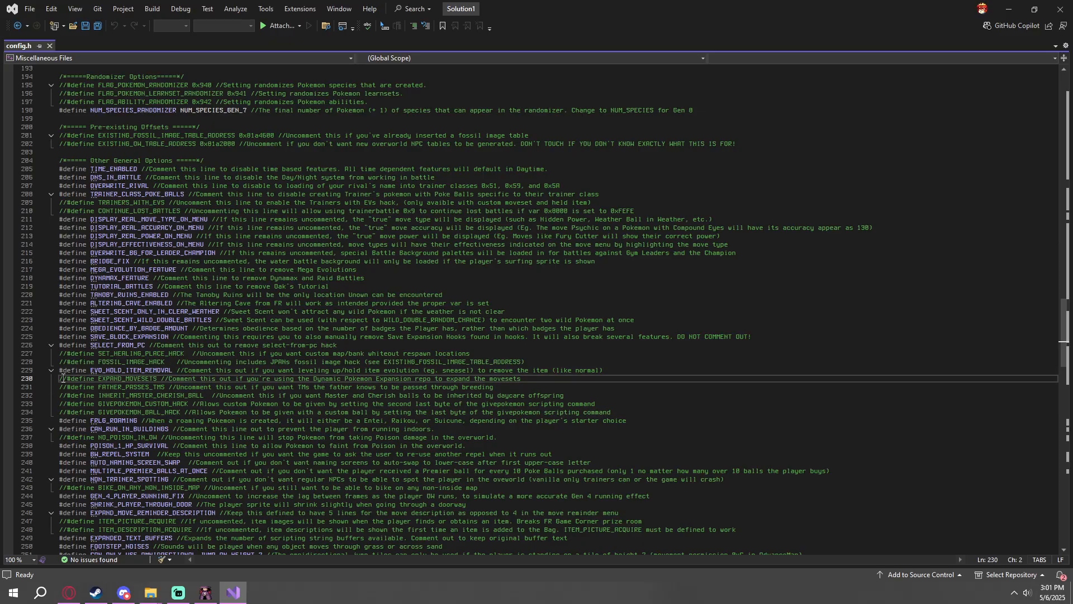
drag(62, 379, 521, 378)
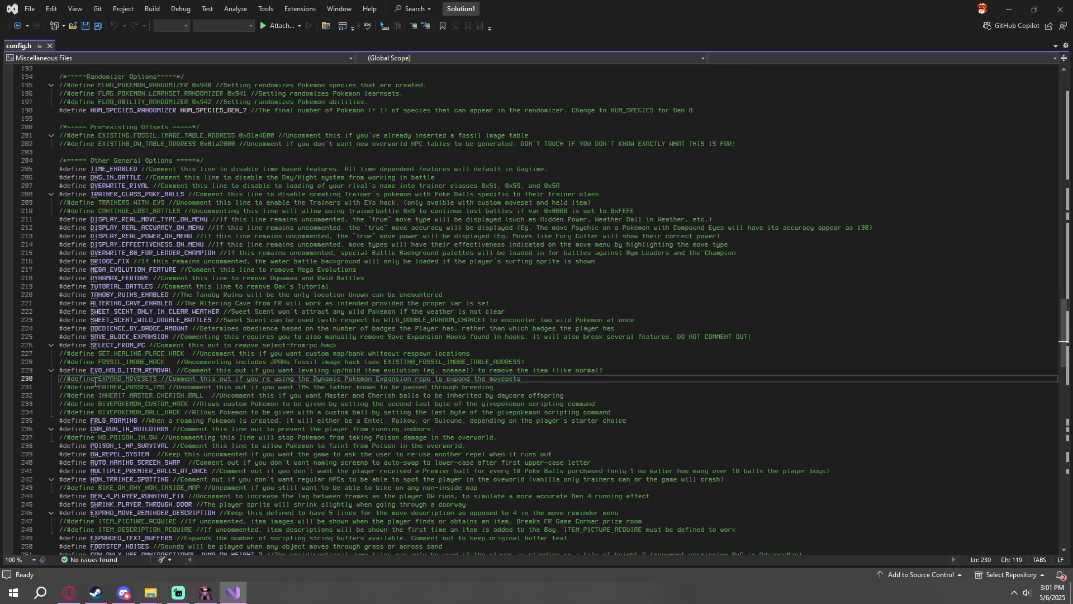
double_click(128, 377)
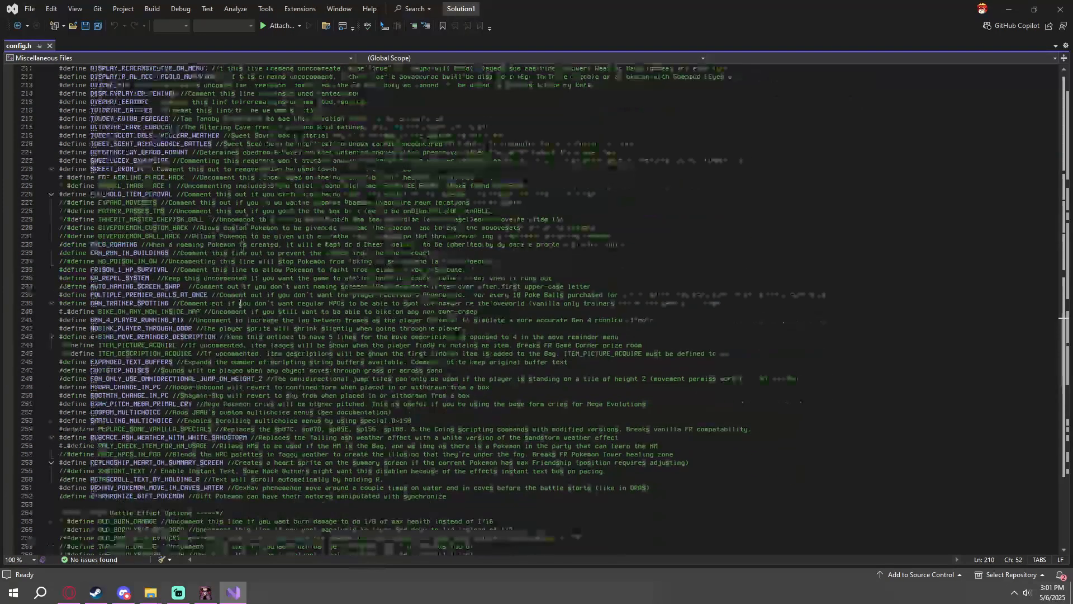
scroll(down, 3)
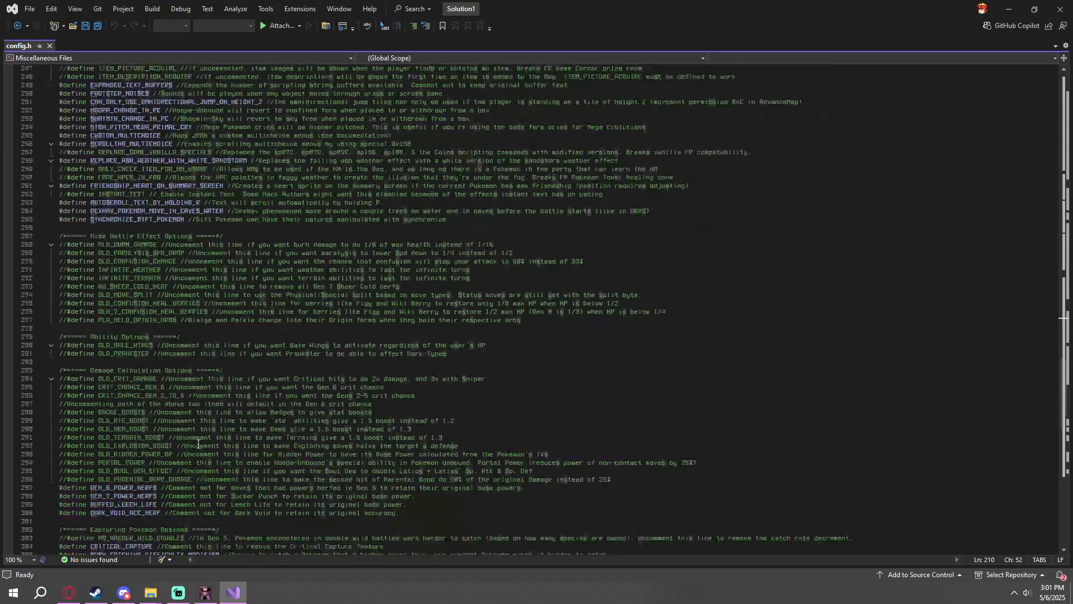
scroll(up, 3)
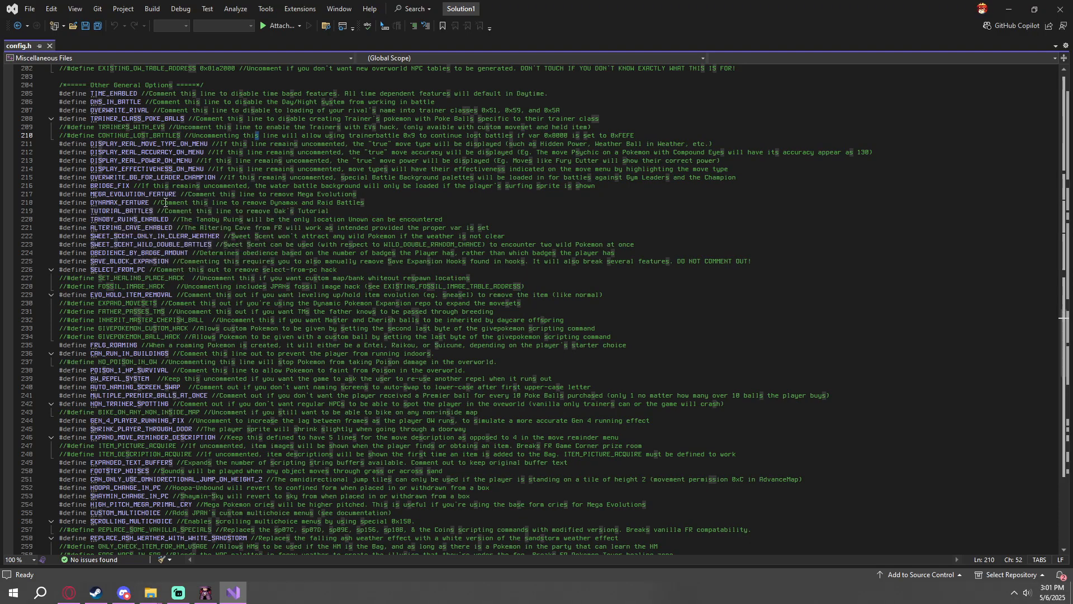
click(330, 211)
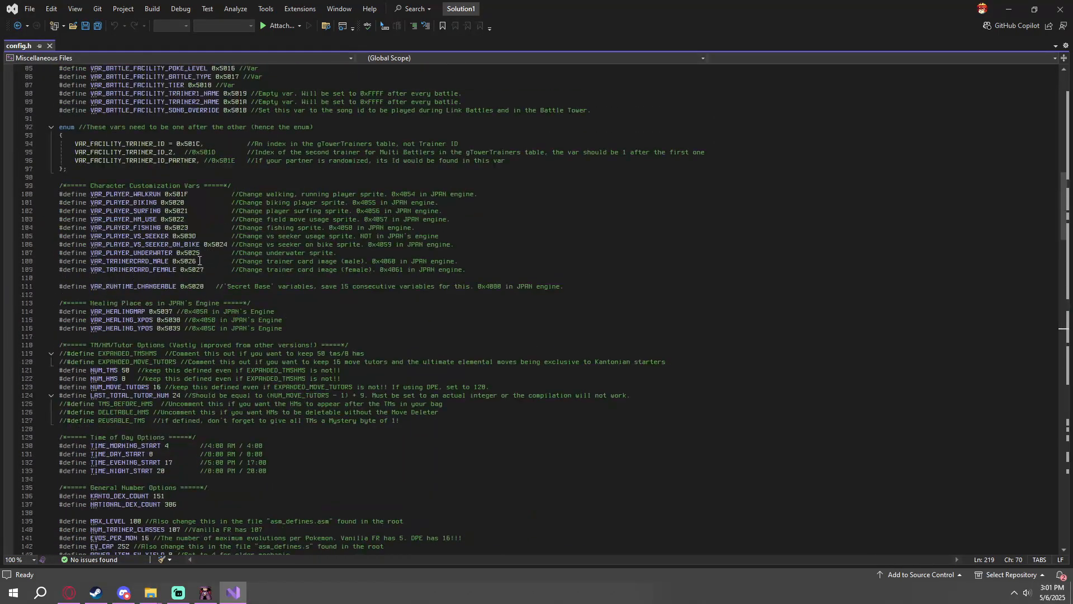
scroll(up, 3)
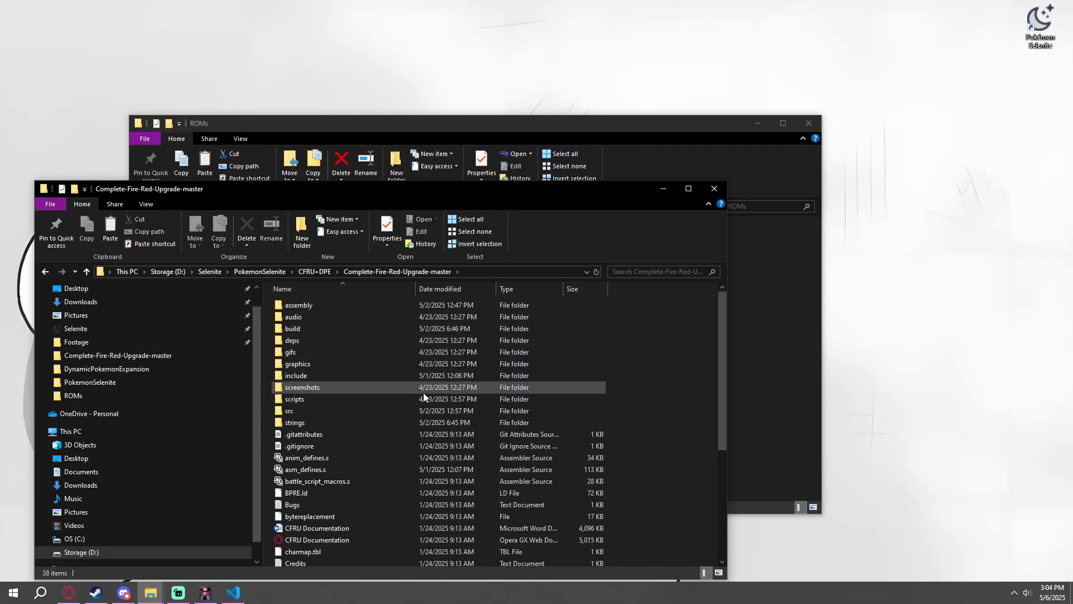
Open scripts\make.py and check ROM_NAME BPRE0.gba and OFFSET_TO_PUT 0x1400000
double_click(294, 398)
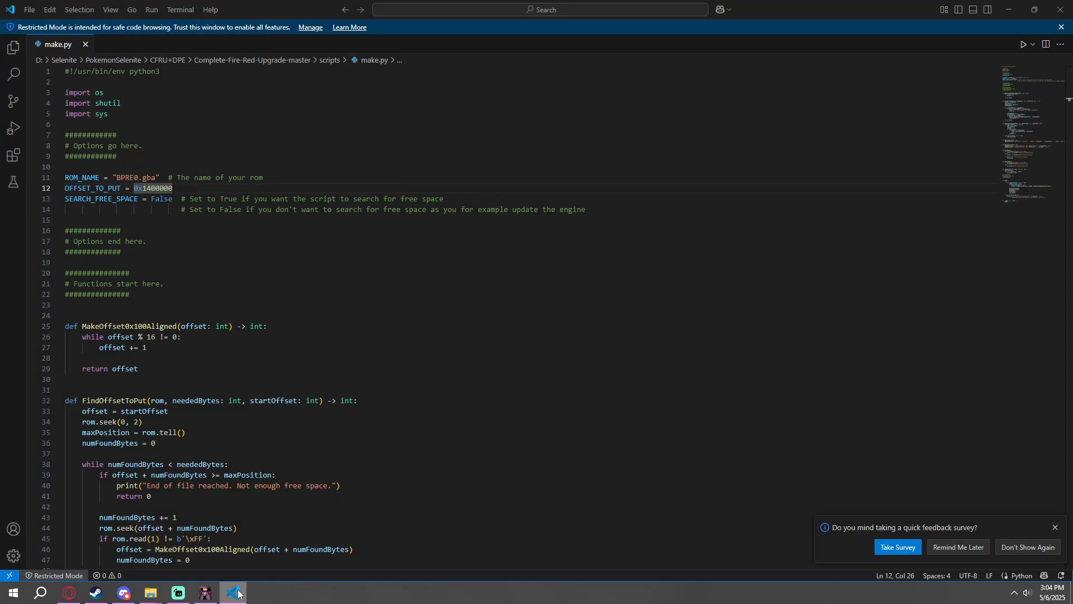
double_click(153, 188)
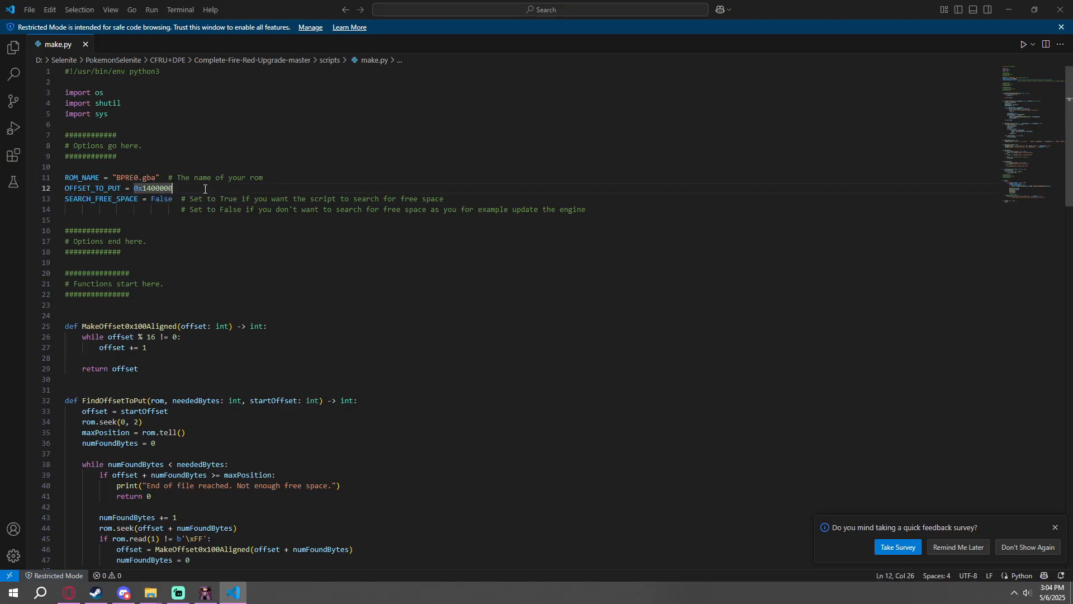
mouse_move(199, 188)
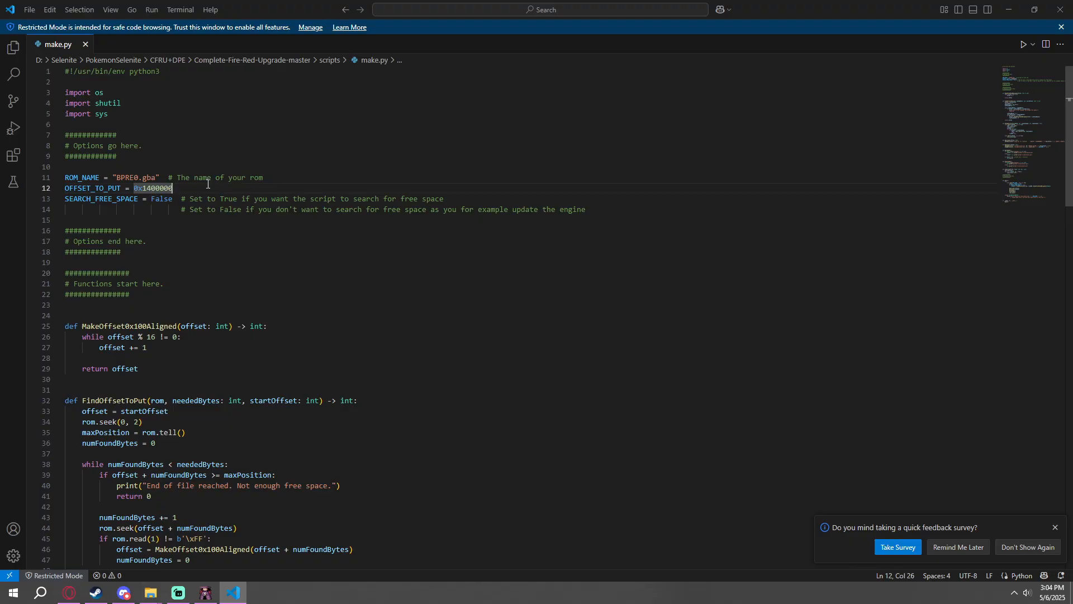
mouse_move(1010, 9)
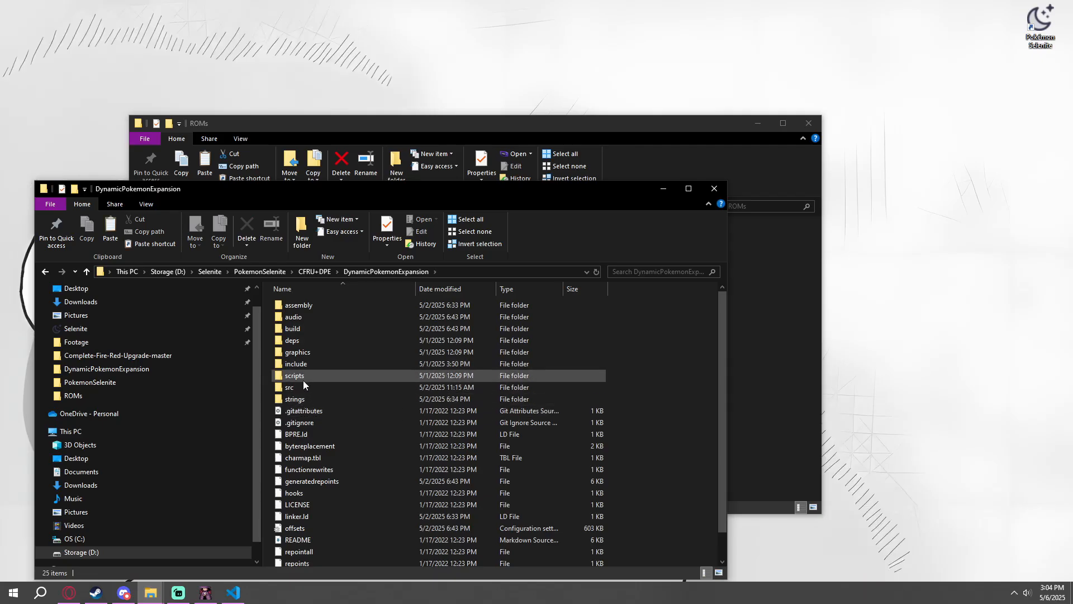
Check the expansion's make.py, then rename the FireRed ROM in DynamicPokemonExpansion to BPRE0
double_click(294, 375)
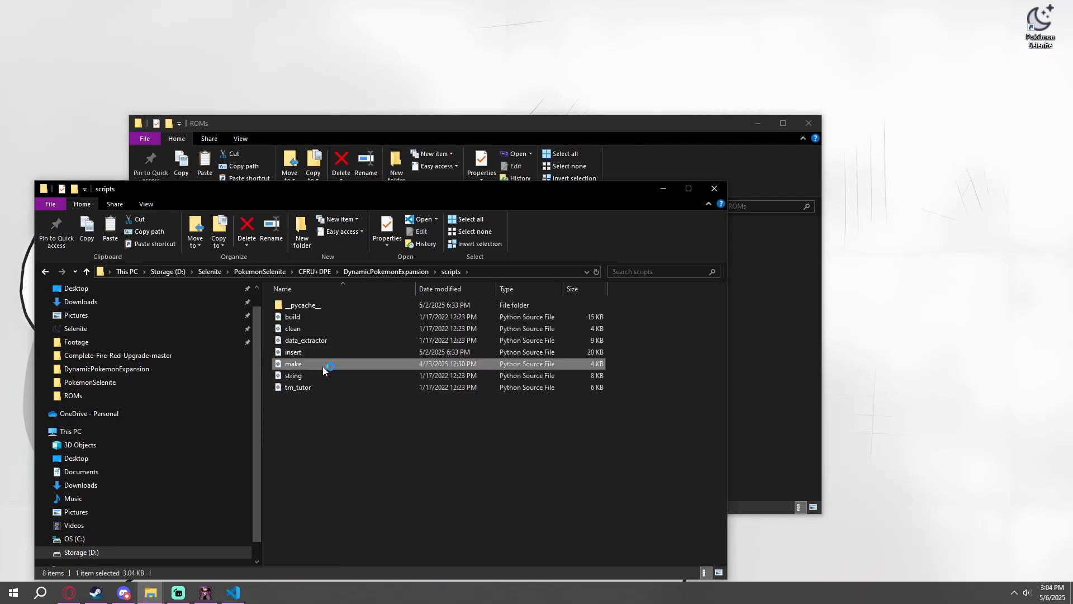
double_click(293, 363)
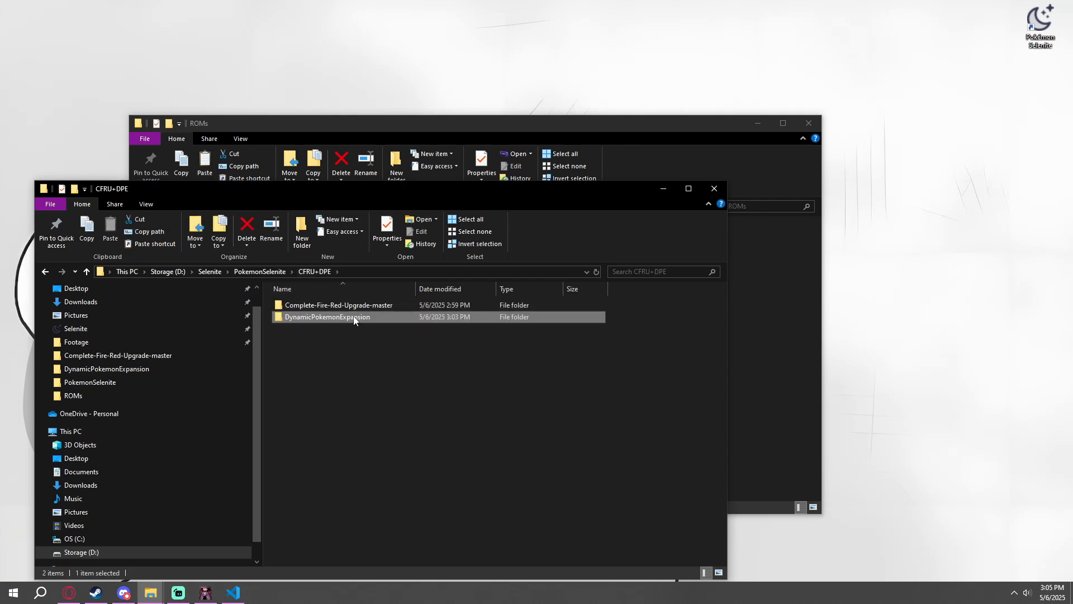
double_click(327, 317)
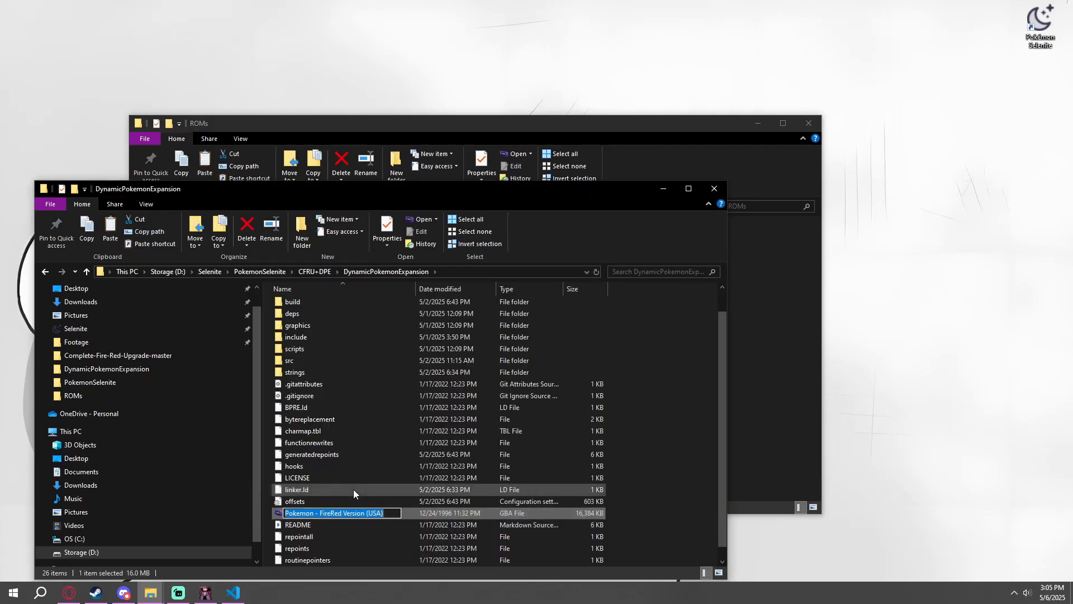
text(BPRE0)
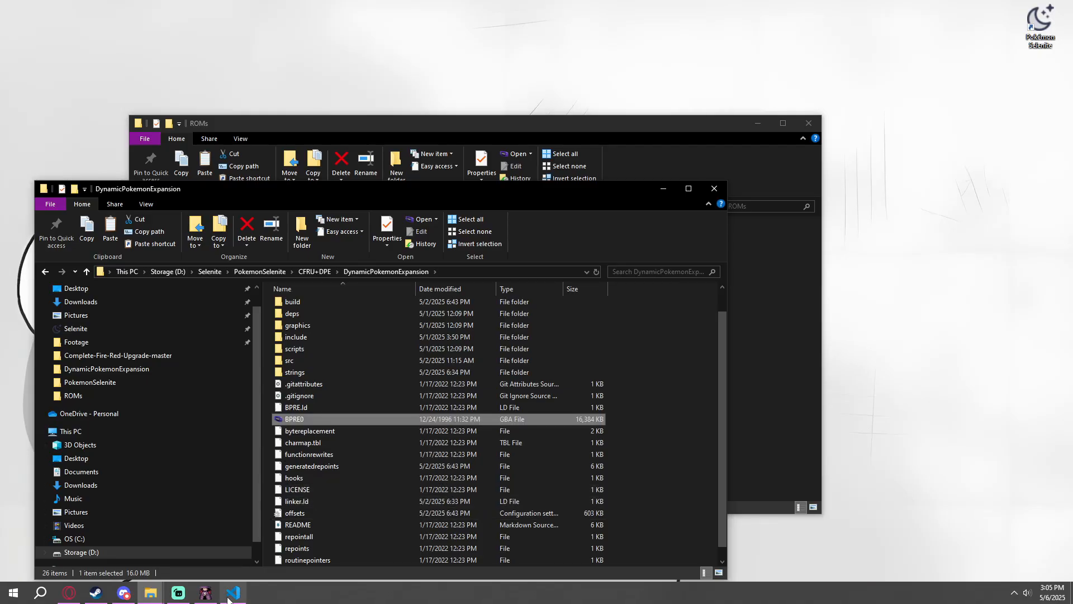
click(232, 592)
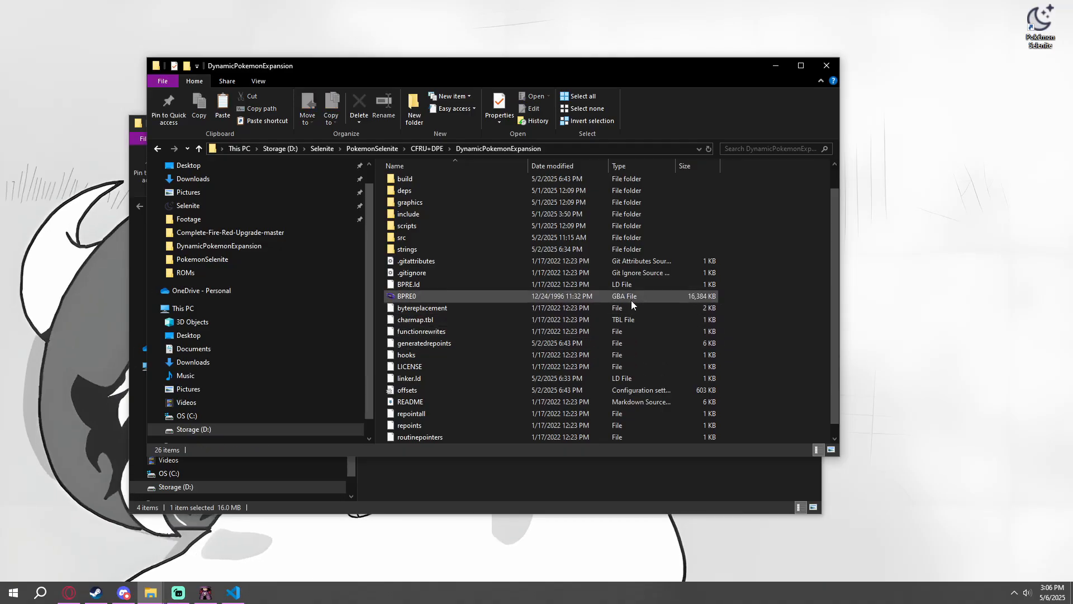
mouse_move(451, 297)
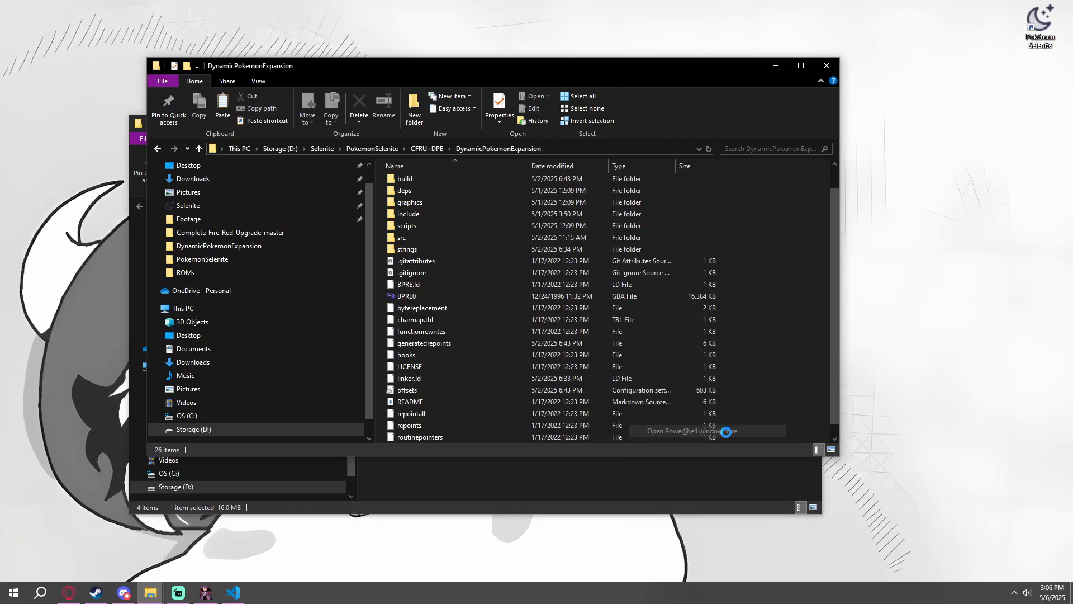
Open PowerShell in DynamicPokemonExpansion, type 'python scri', and open the scripts folder to check names
click(710, 431)
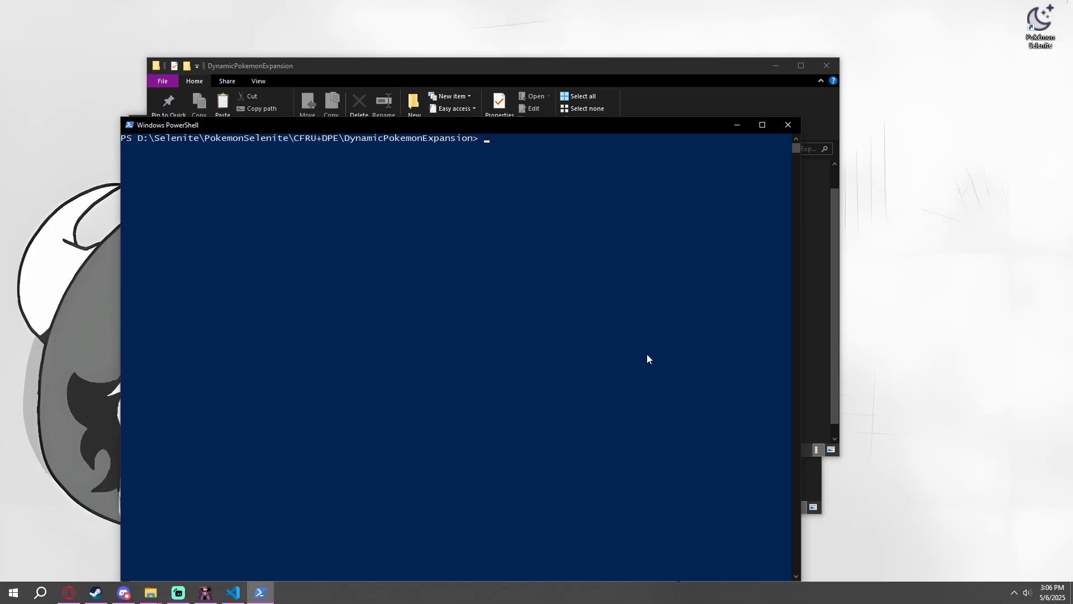
text(python scripts/)
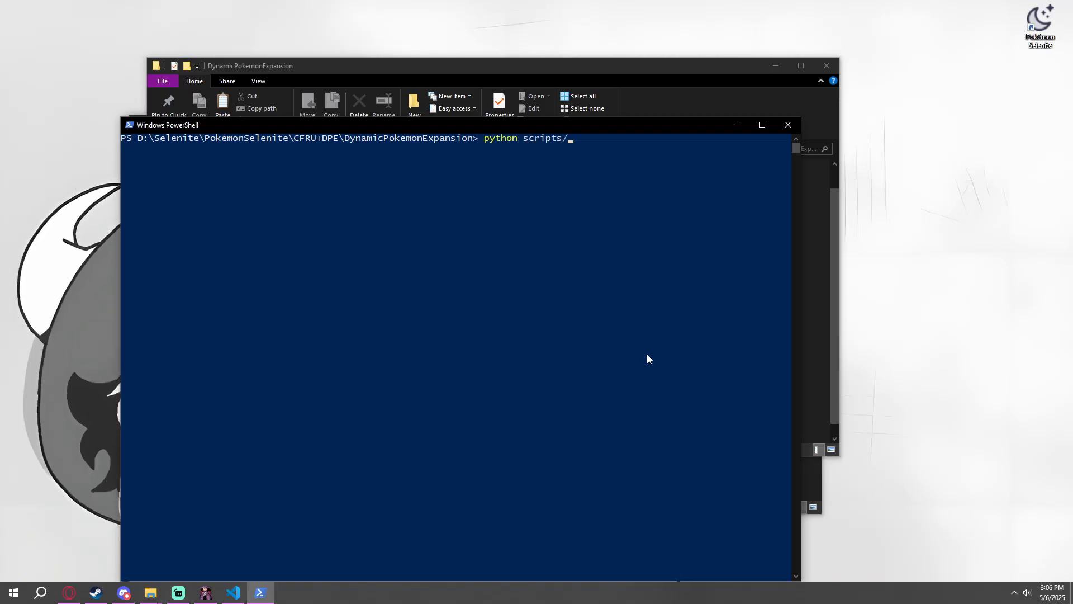
click(150, 592)
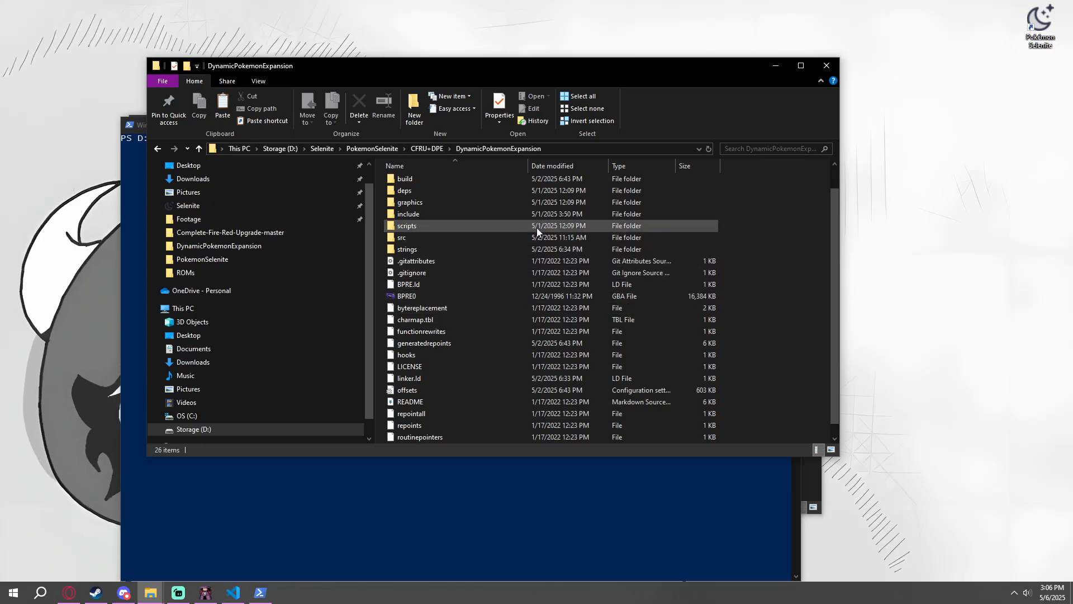
double_click(406, 225)
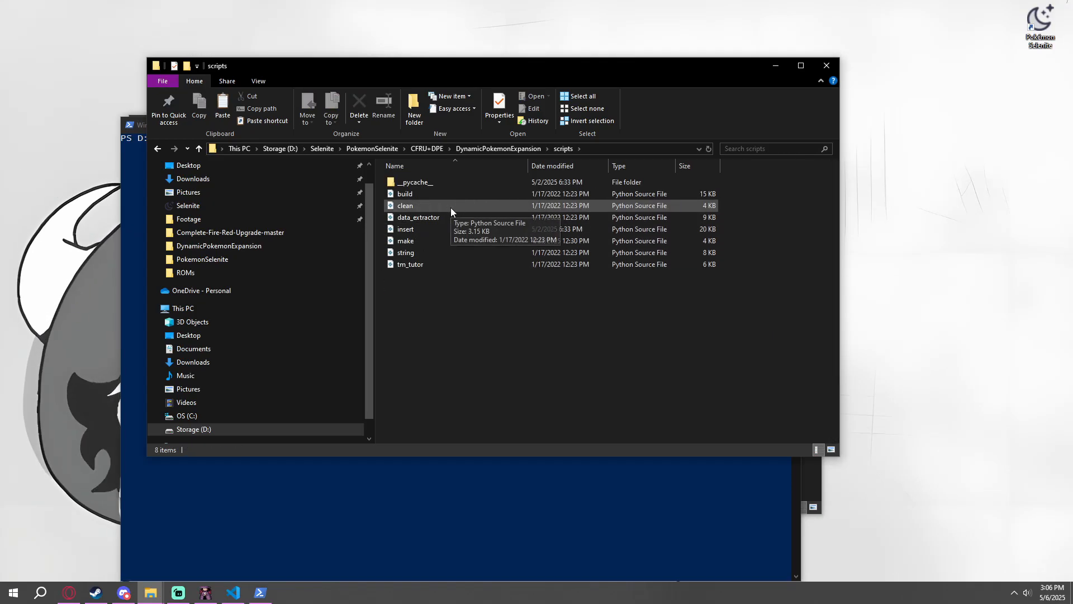
mouse_move(448, 241)
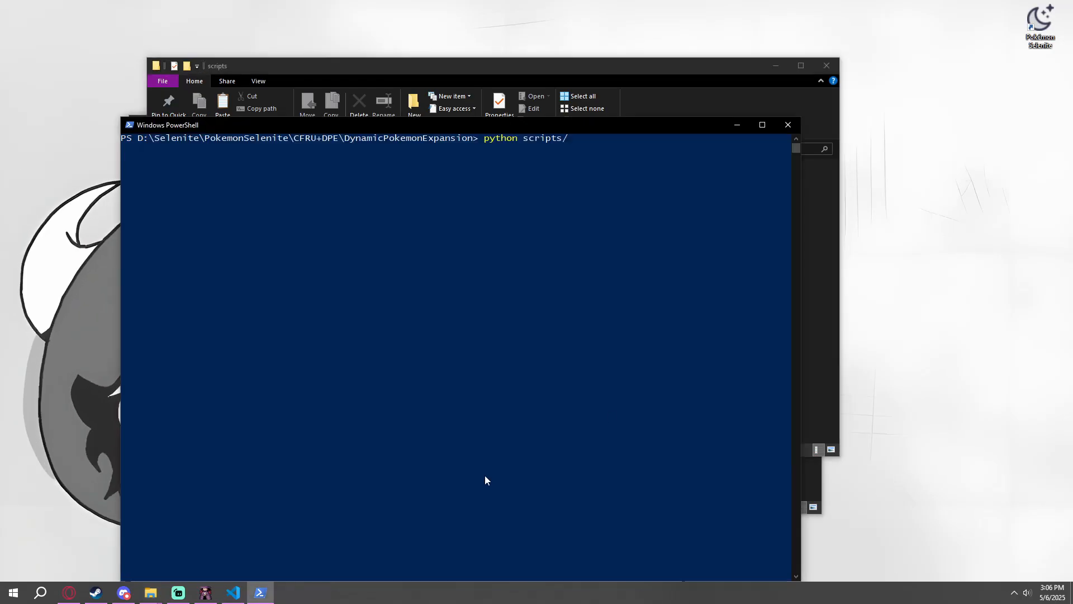
Run python scripts/clean.py, then python scripts/make.py to build DynamicPokemonExpansion
text(clean.)
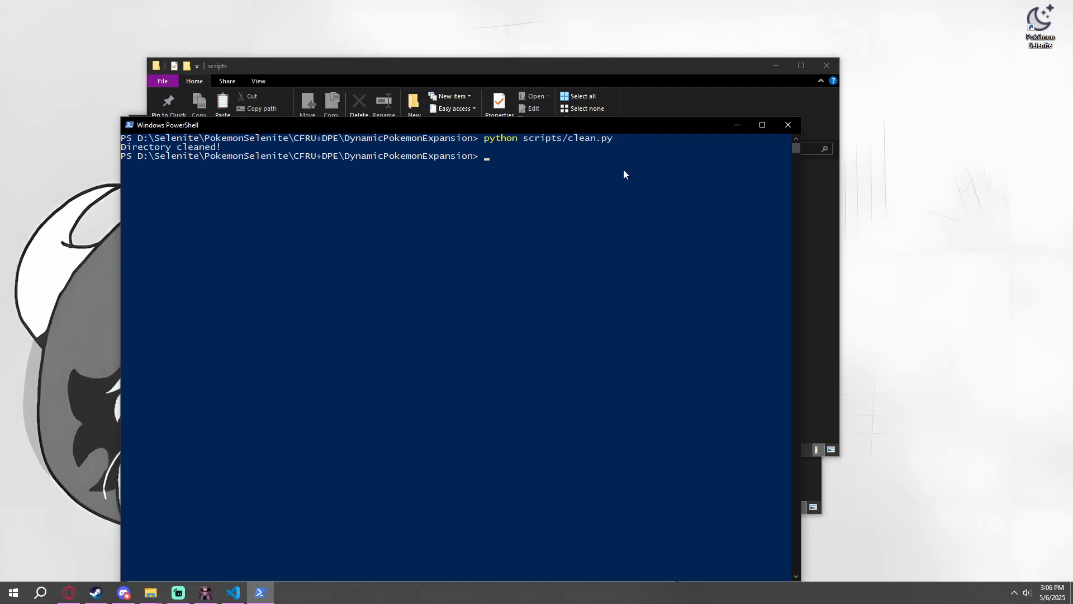
text(python sc)
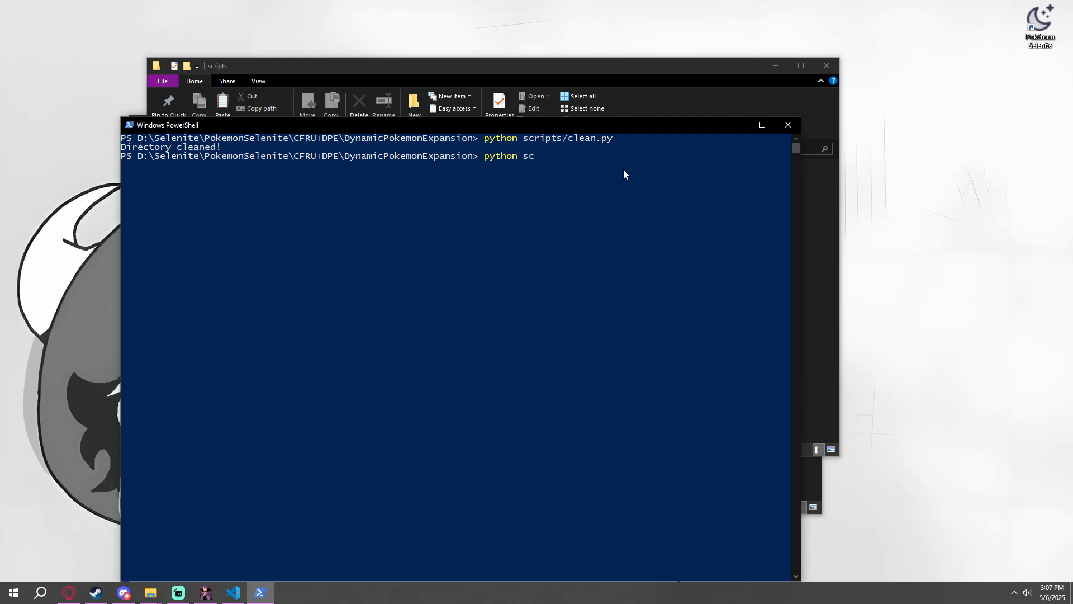
text(ripts/make.py)
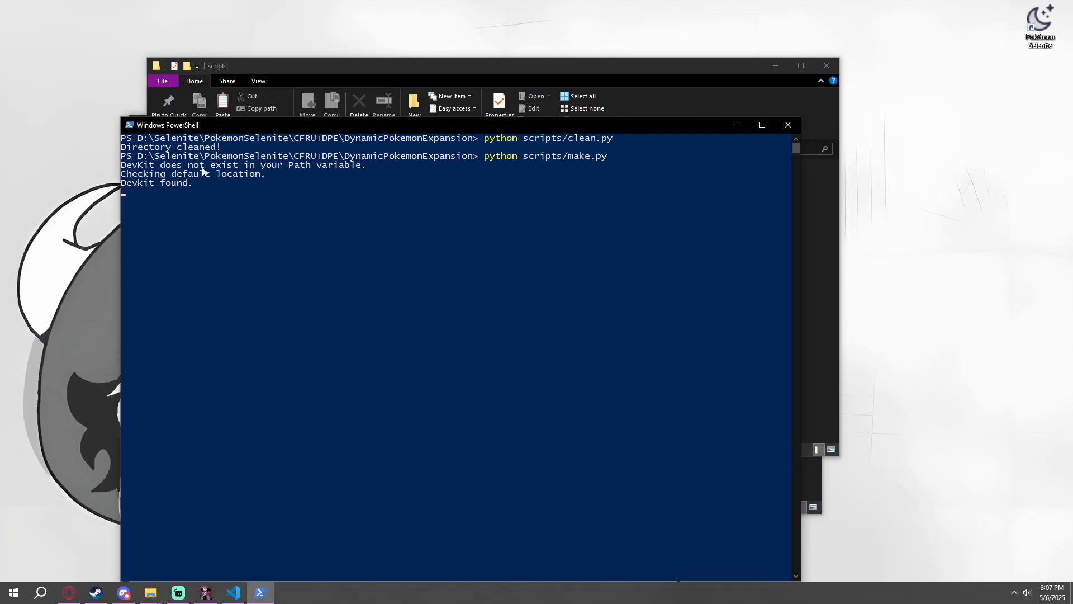
mouse_move(247, 180)
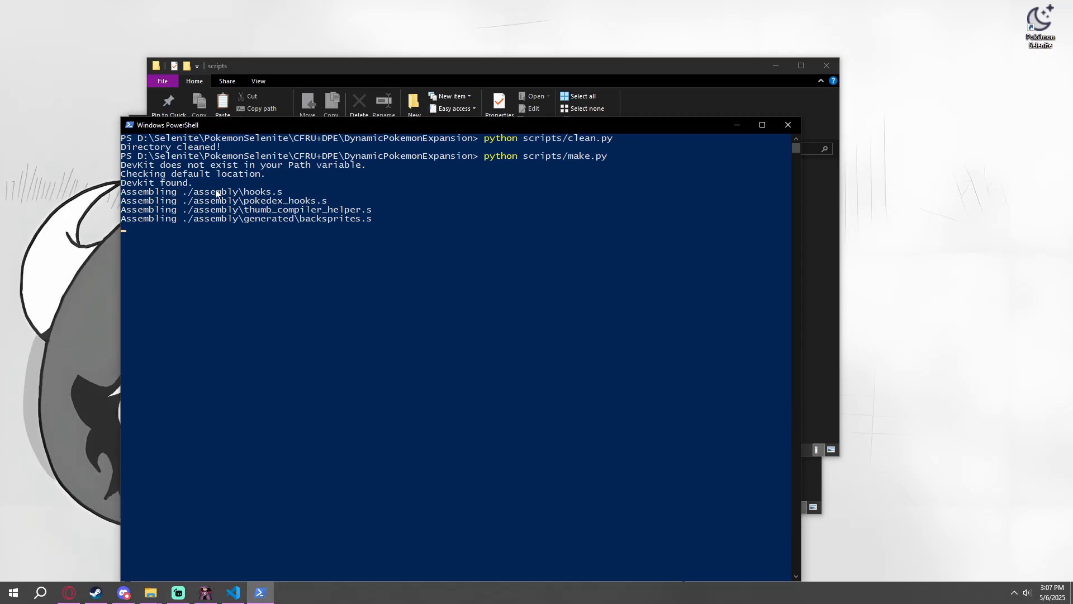
click(761, 124)
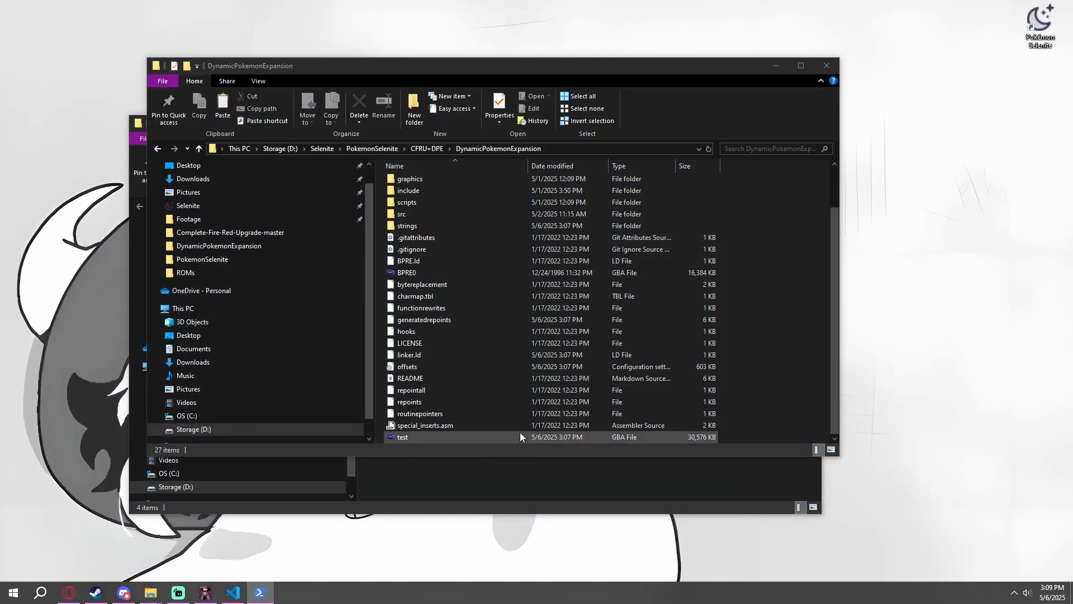
mouse_move(701, 447)
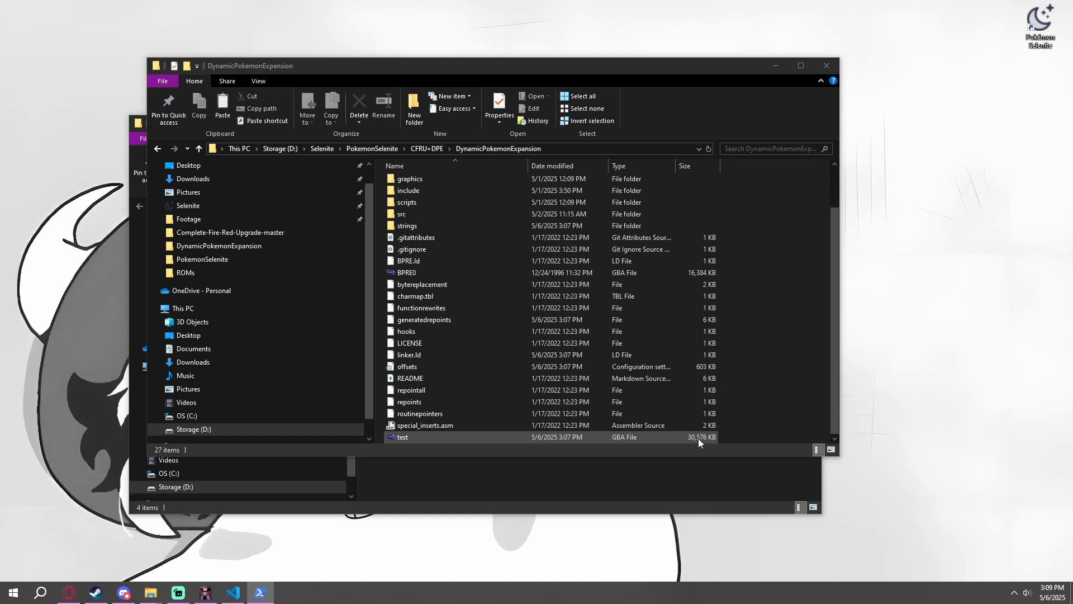
Select the newly built test.gba to check its size and scroll the folder view
click(402, 436)
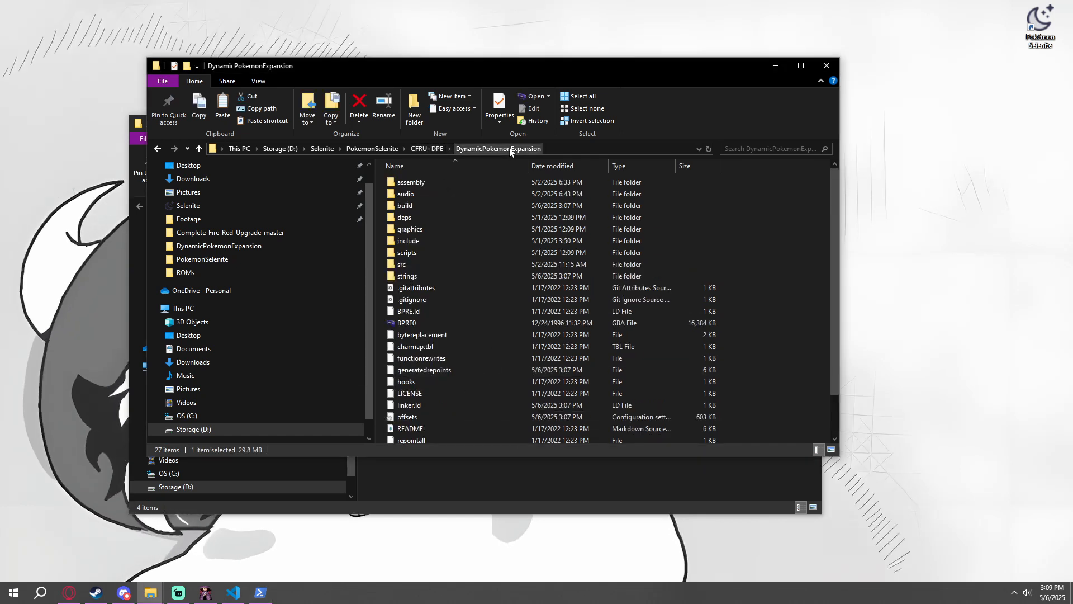
scroll(down, 3)
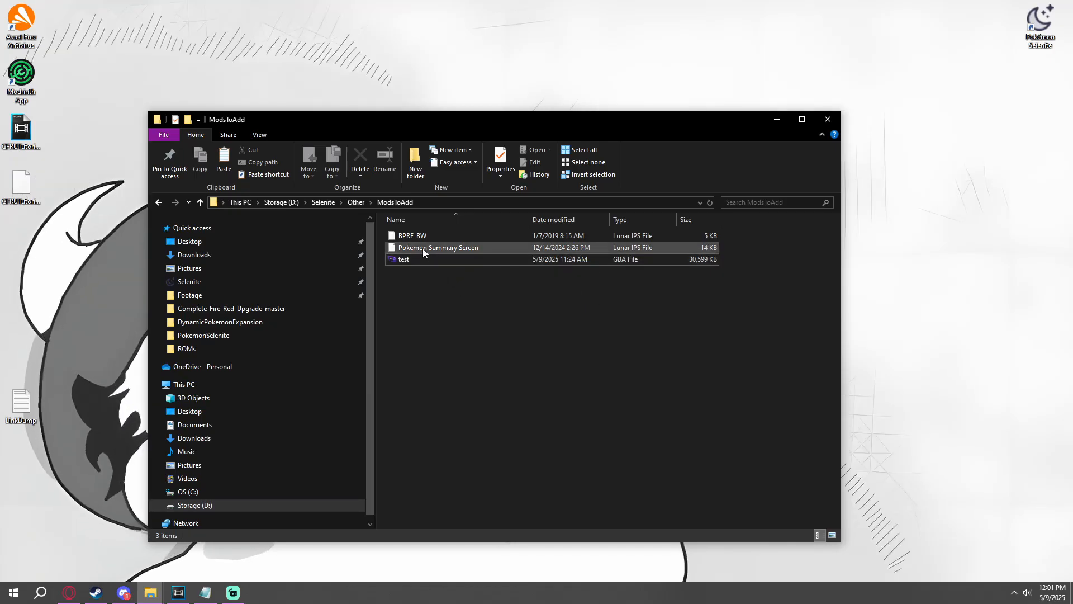
Navigate up through the Other folder to D:\Selenite
click(426, 259)
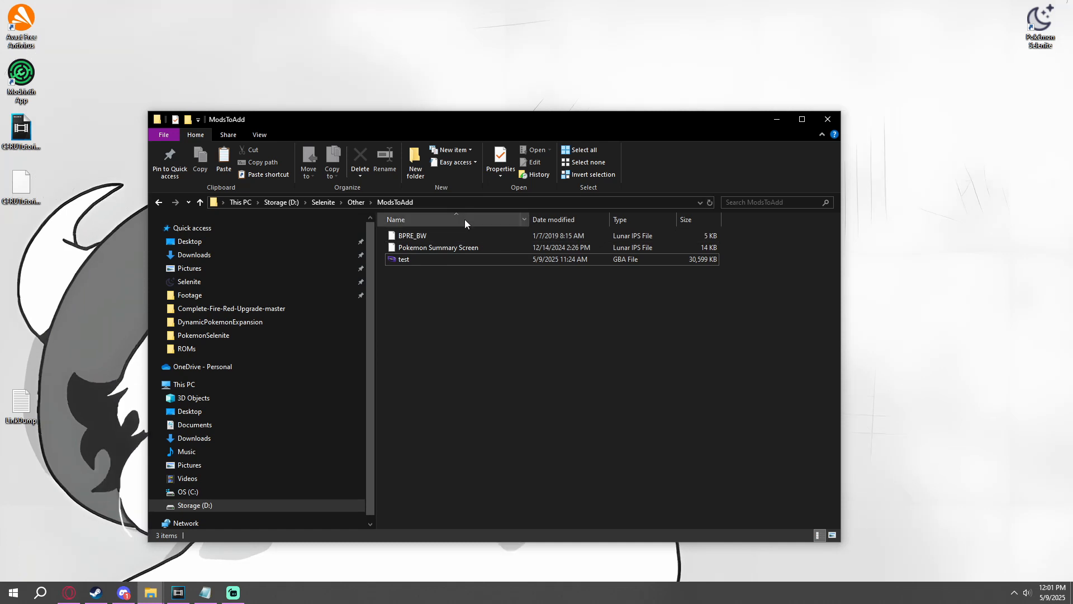
click(355, 202)
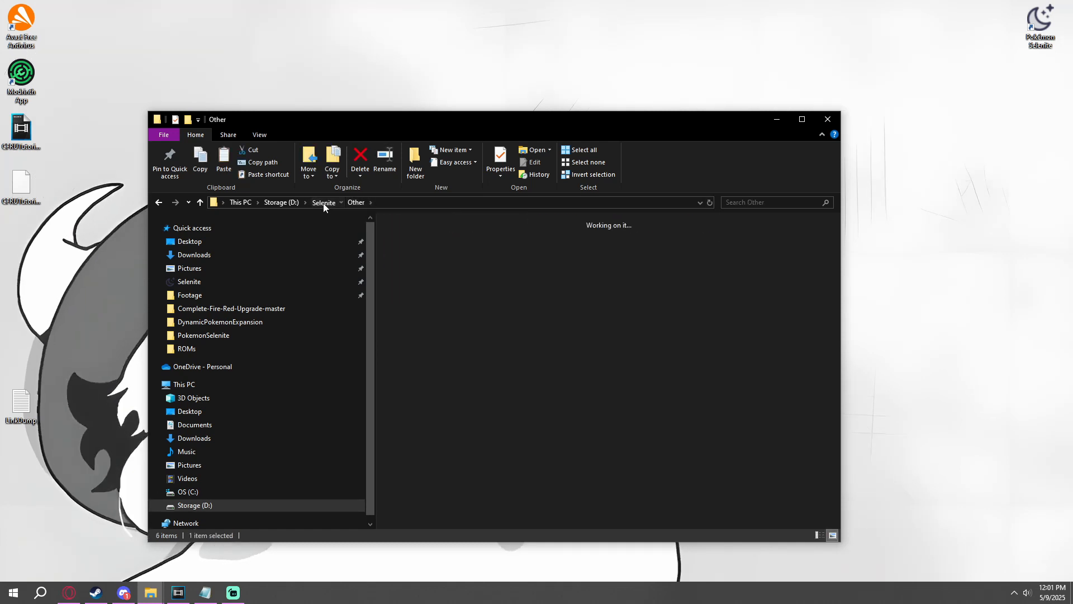
click(324, 203)
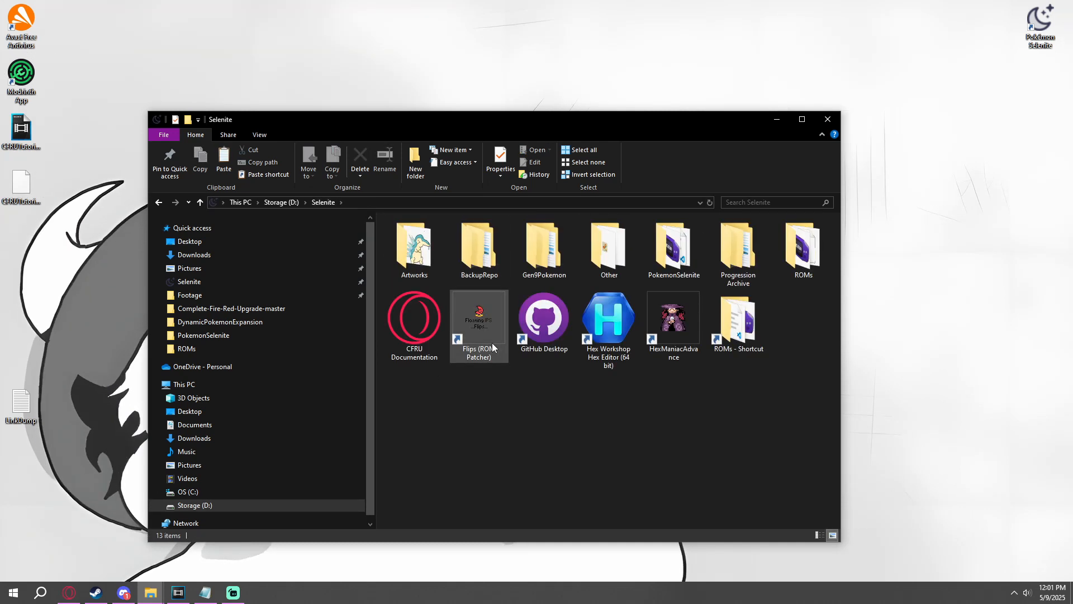
Launch Flips and apply BPRE_BW.ips from ModsToAdd to test.gba, saving as BPRE_BW
double_click(478, 318)
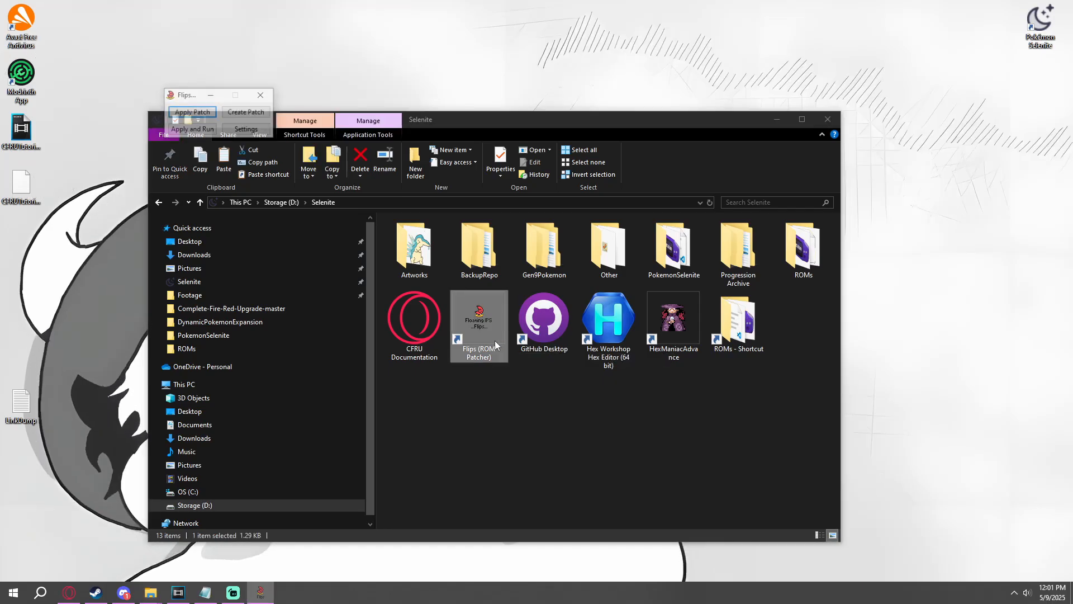
drag(183, 95, 546, 195)
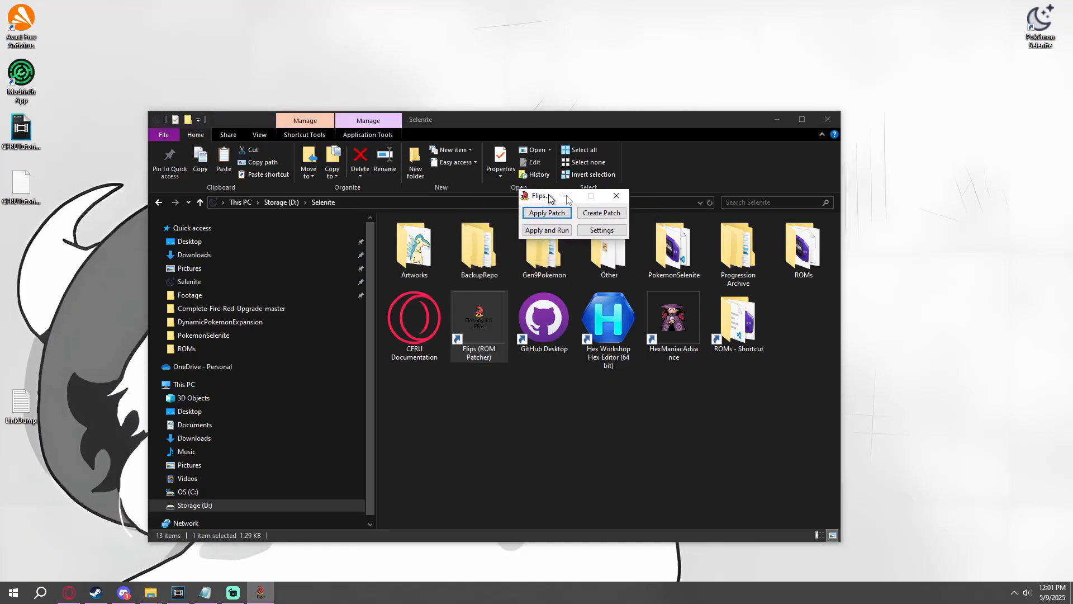
drag(548, 195, 443, 215)
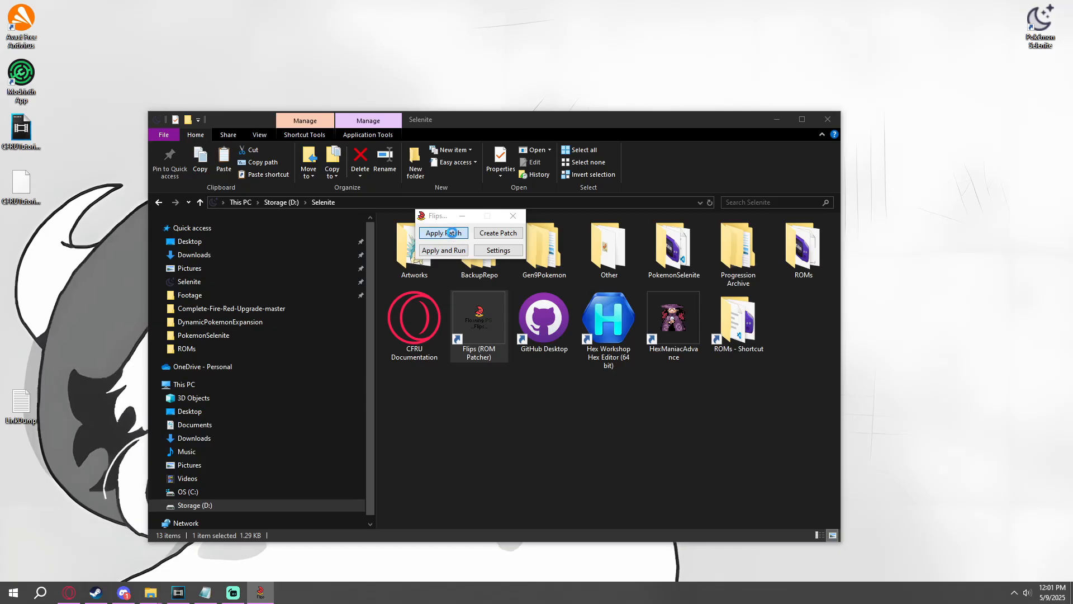
click(444, 232)
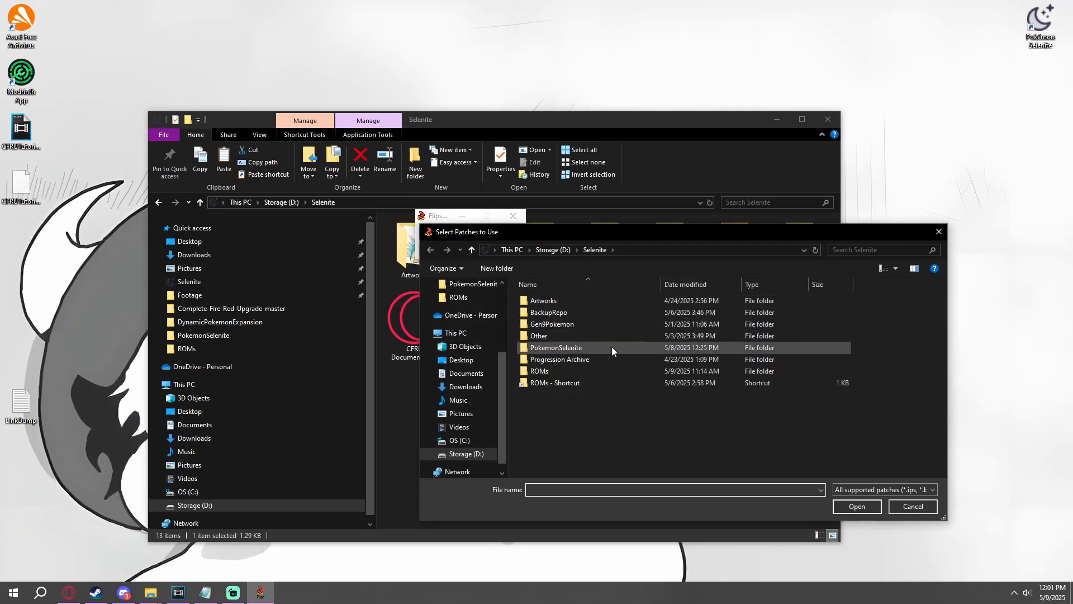
double_click(539, 335)
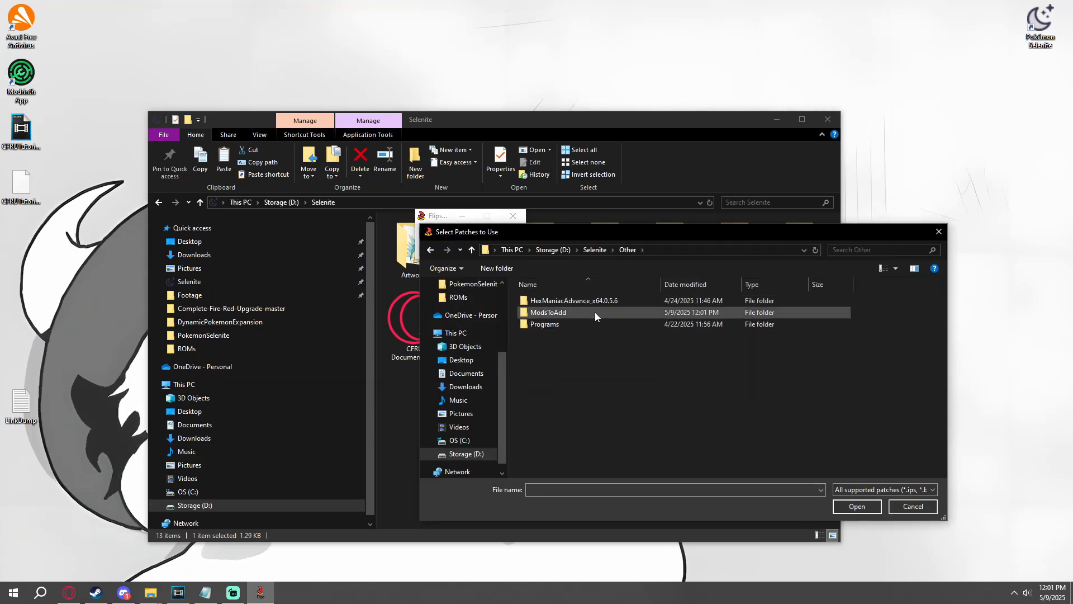
double_click(548, 312)
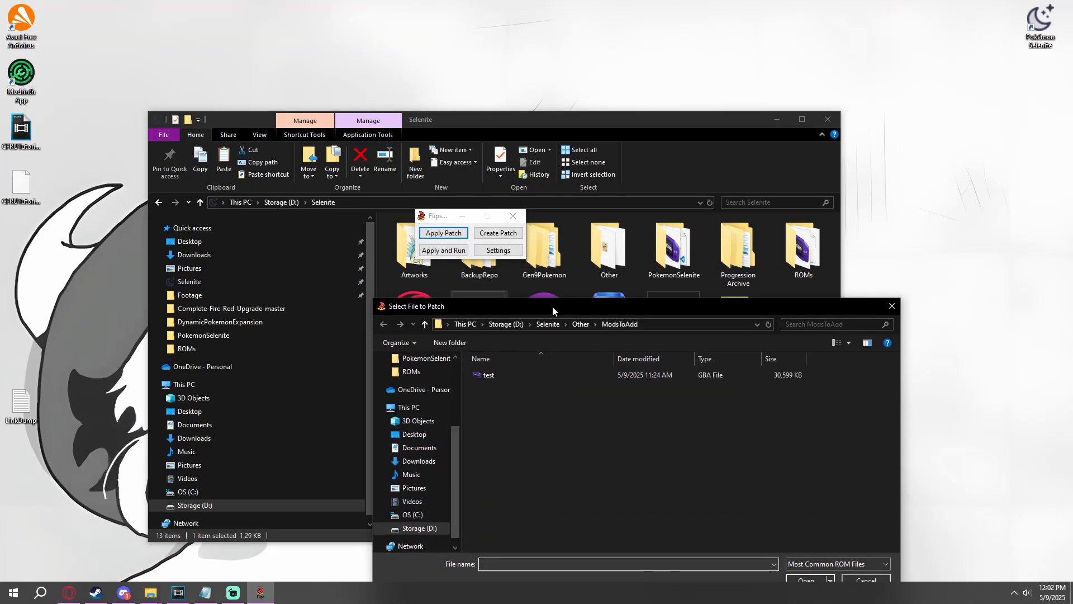
click(489, 374)
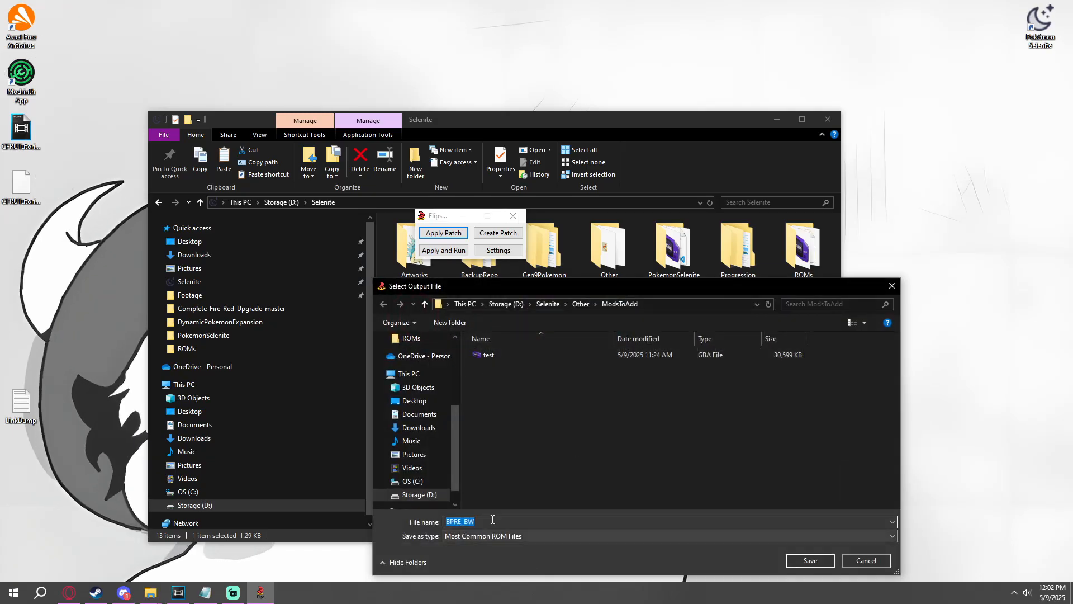
click(810, 561)
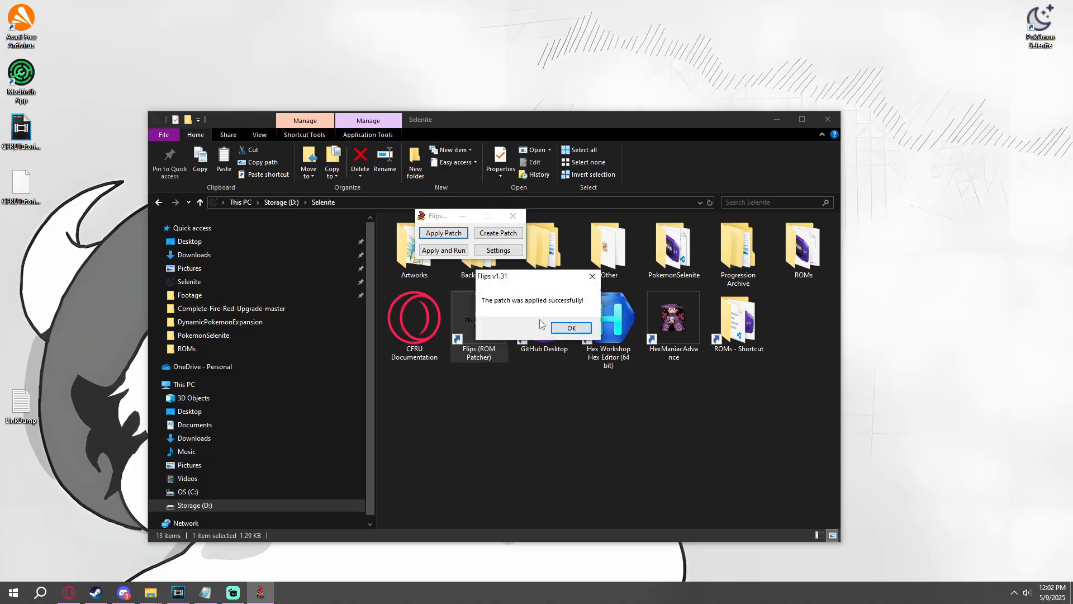
click(571, 327)
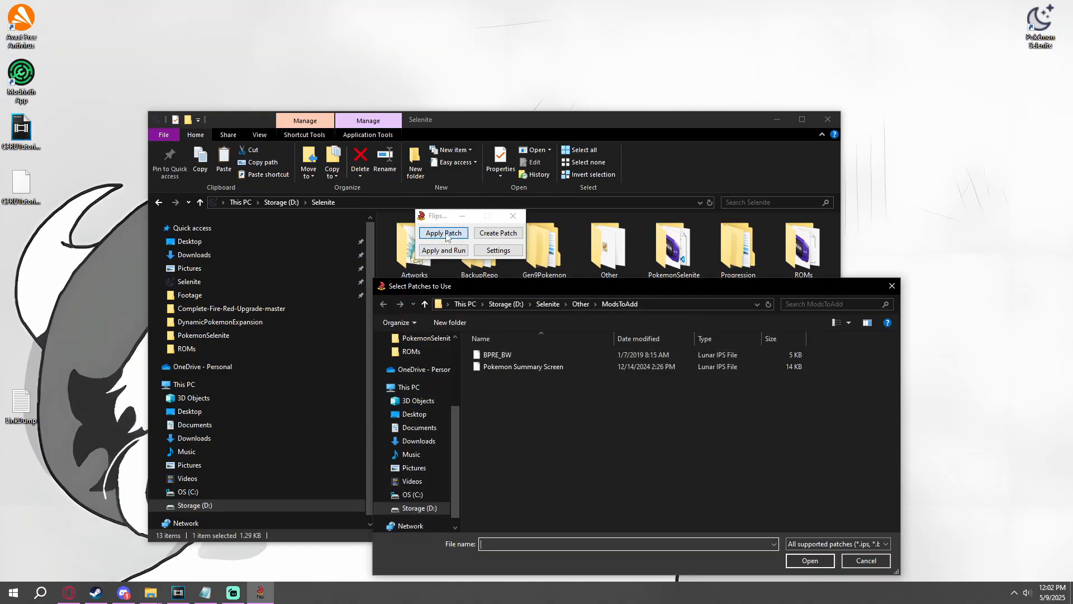
Start a second patch application, choosing a patch and the test ROM
click(523, 366)
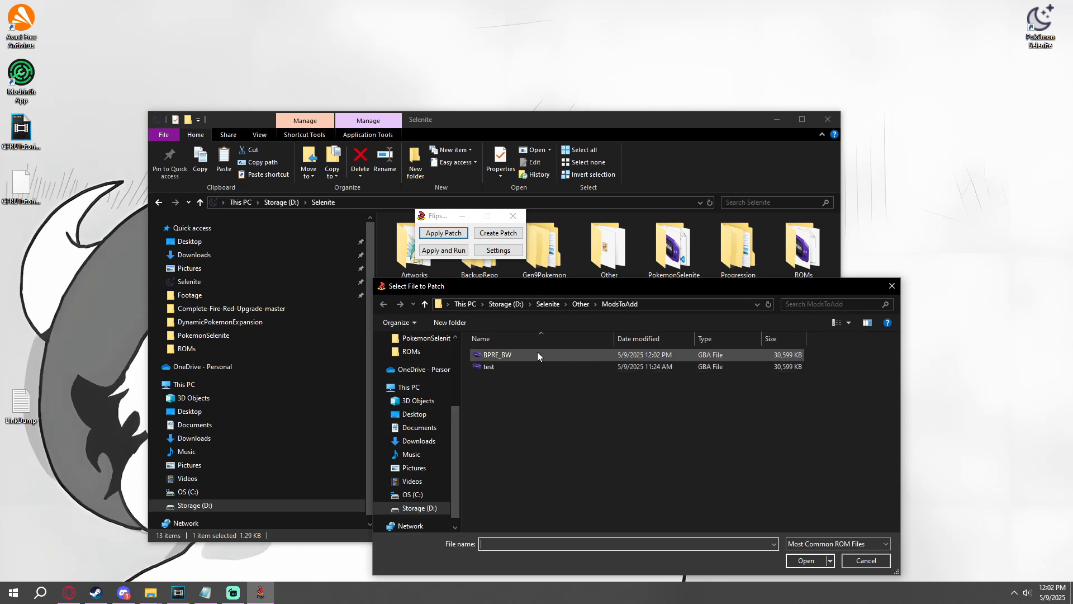
click(488, 366)
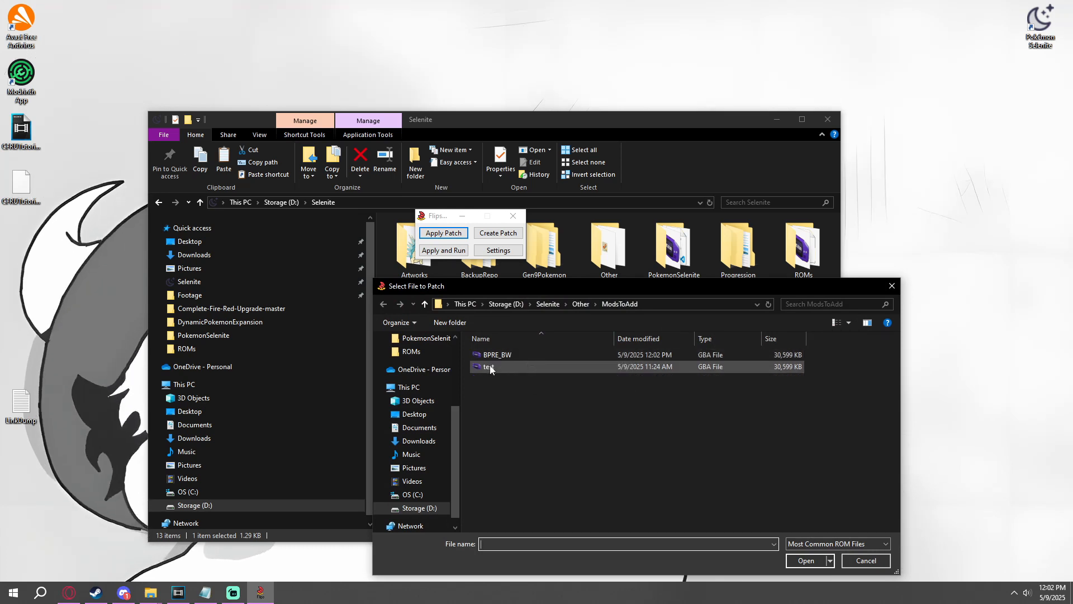
click(496, 355)
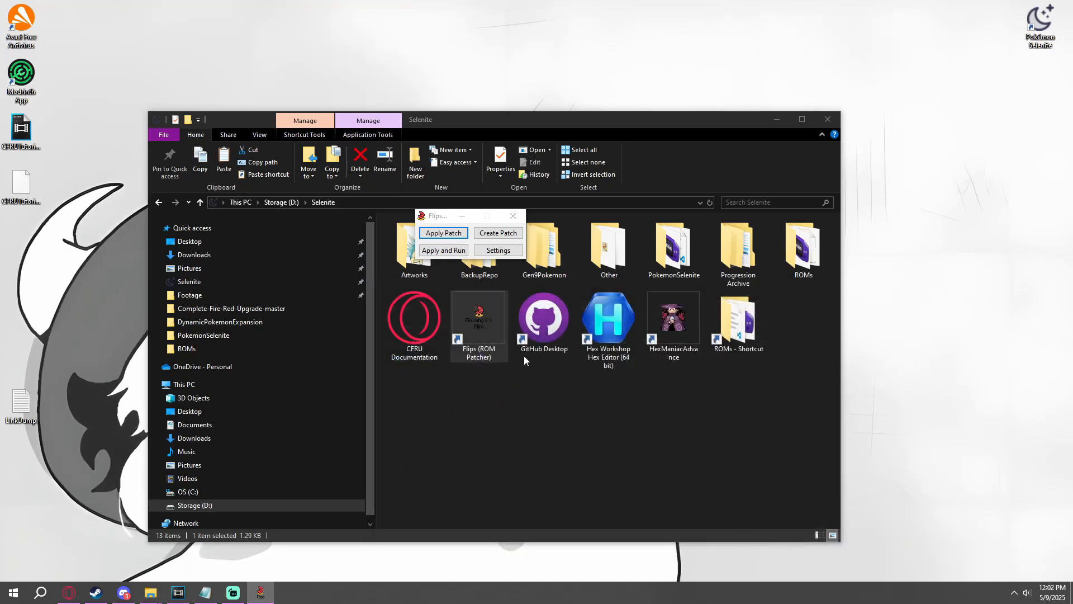
Close Flips, remove leftover ROM copies in ModsToAdd, and rename the patched ROM to BPRE0
click(513, 216)
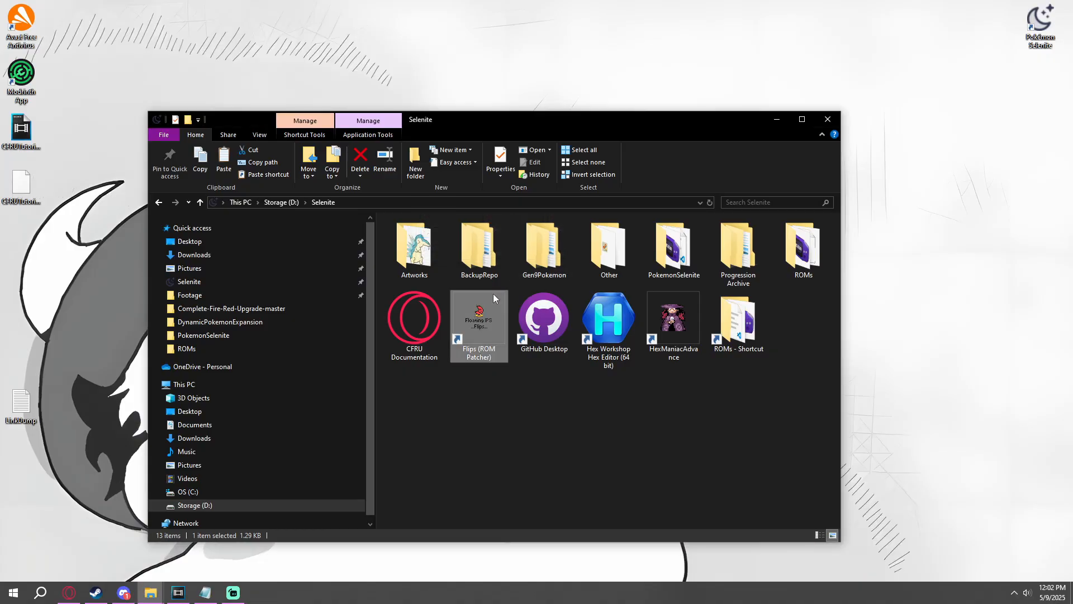
double_click(608, 246)
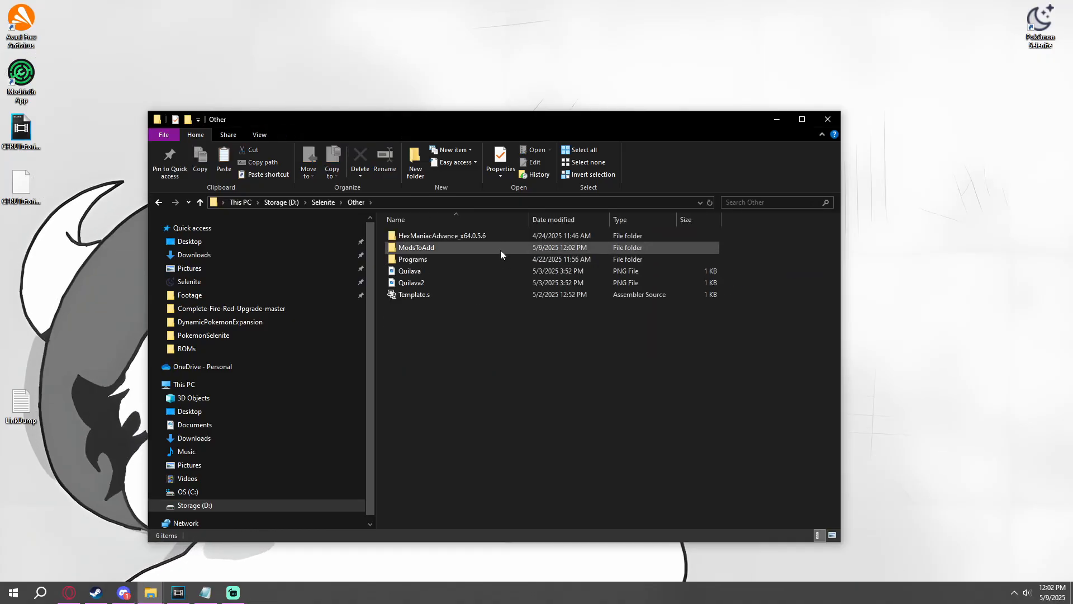
double_click(416, 248)
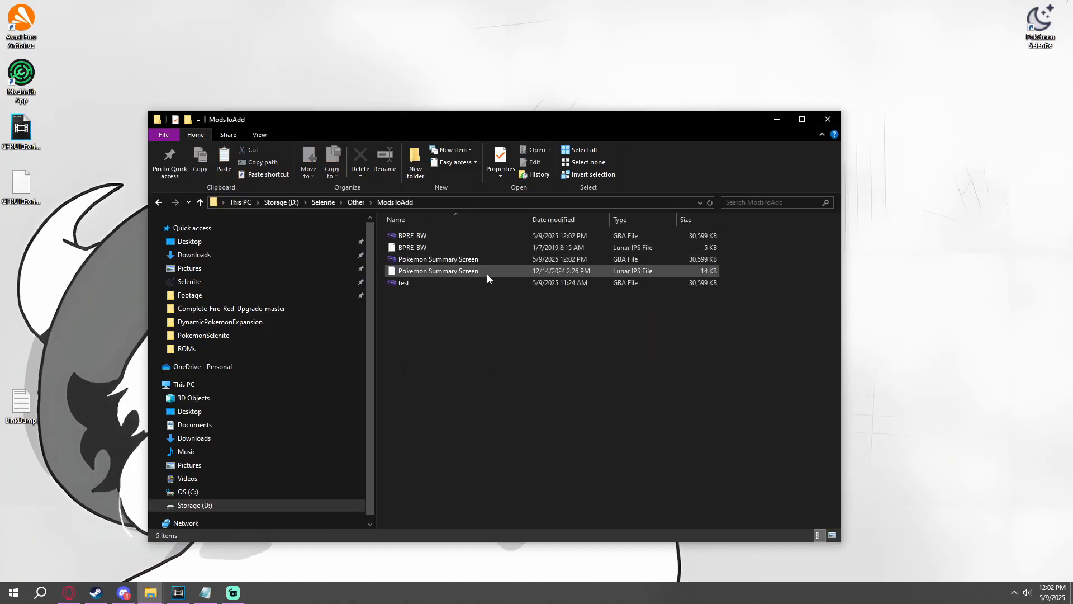
click(403, 282)
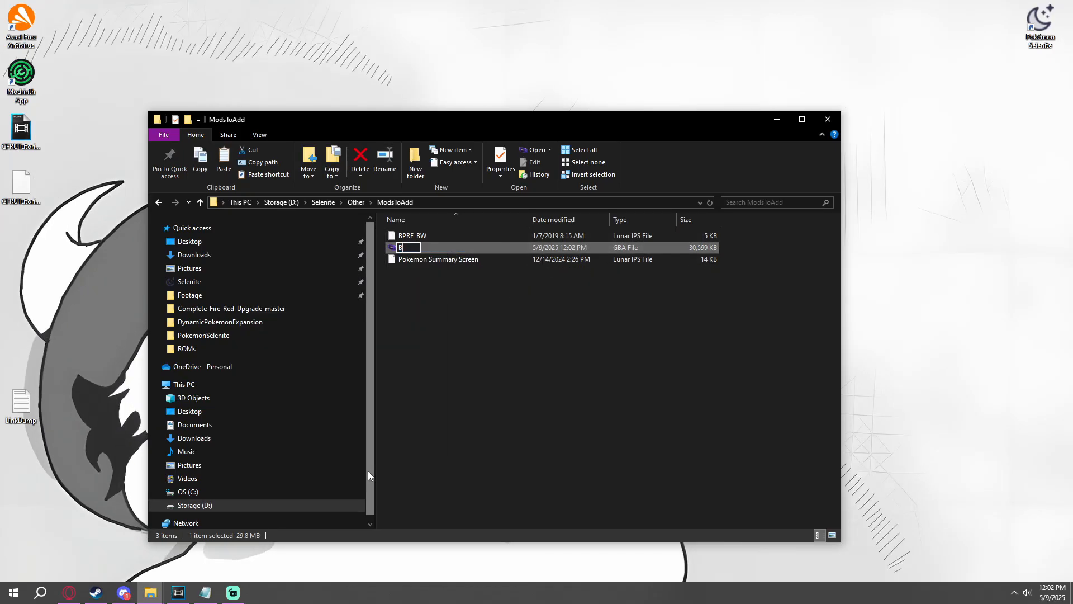
text(BPRE0)
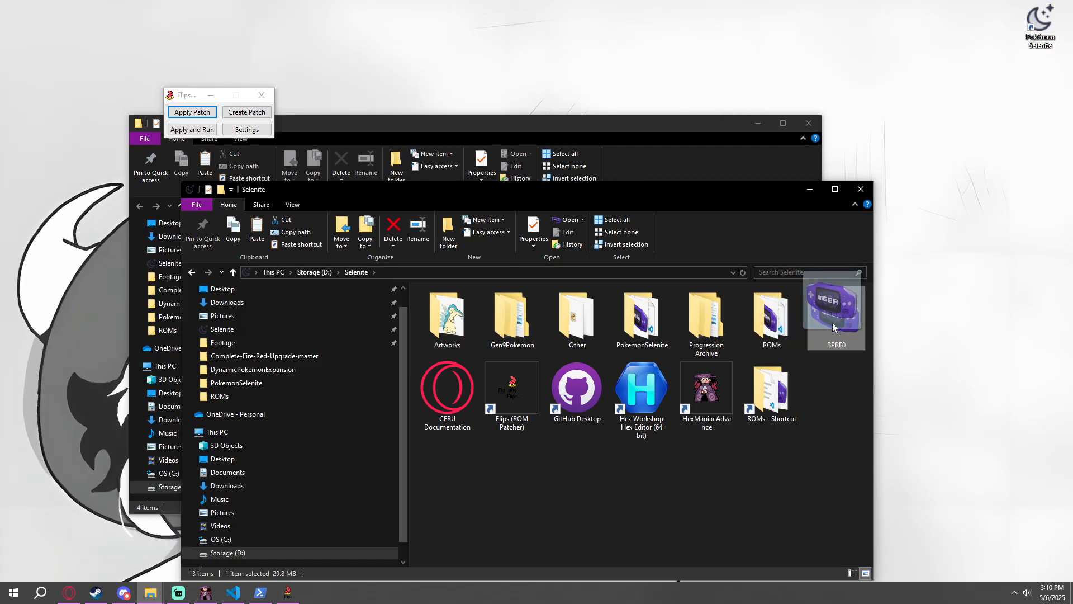
Move BPRE0 into PokemonSelenite and browse to CFRU+DPE > Complete-Fire-Red-Upgrade-master
drag(835, 311, 653, 314)
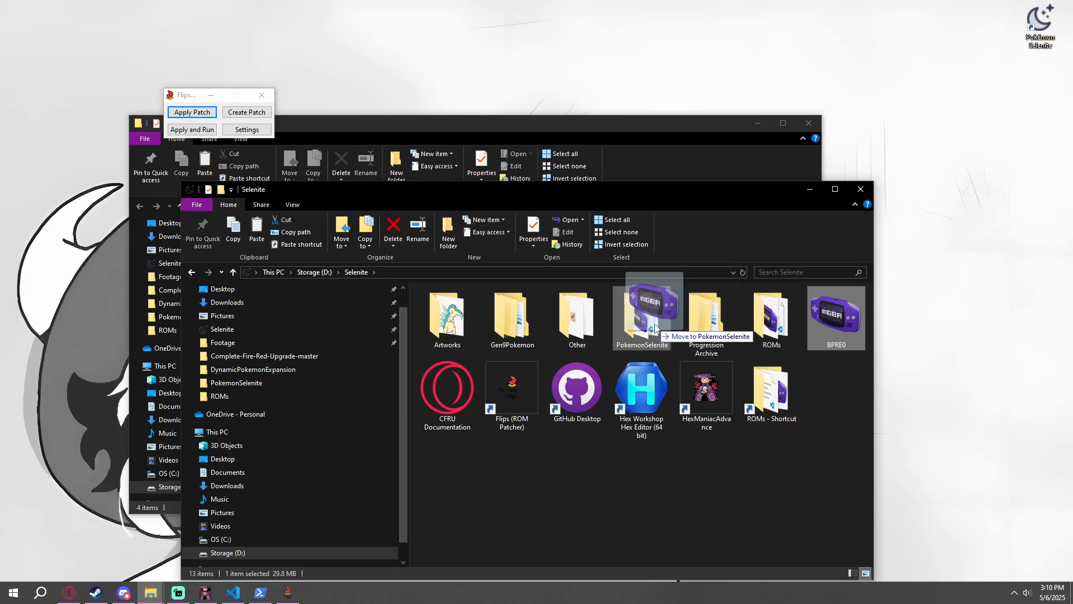
double_click(643, 316)
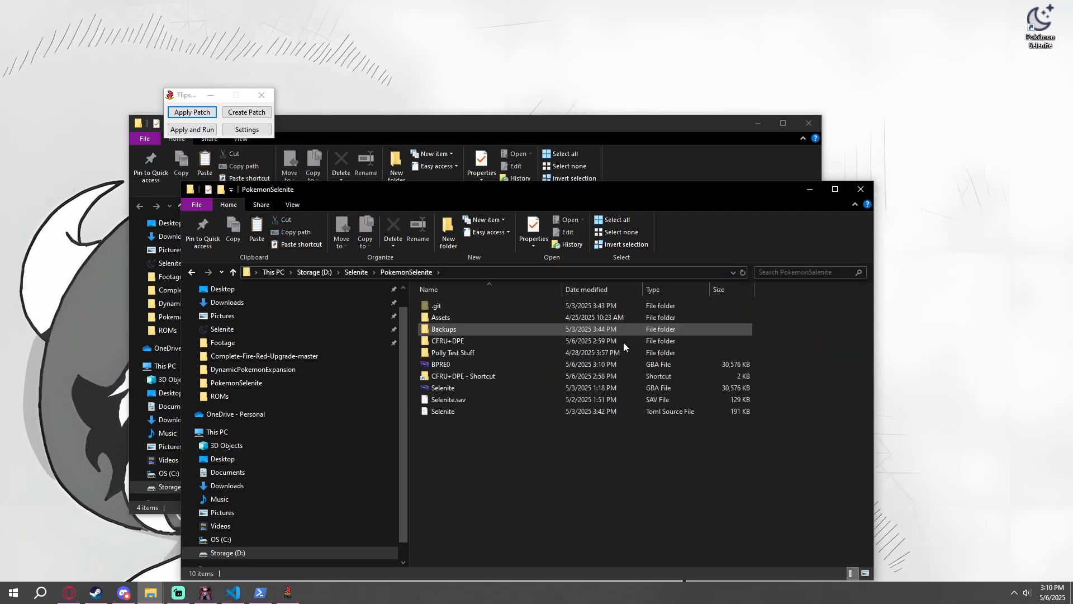
click(441, 363)
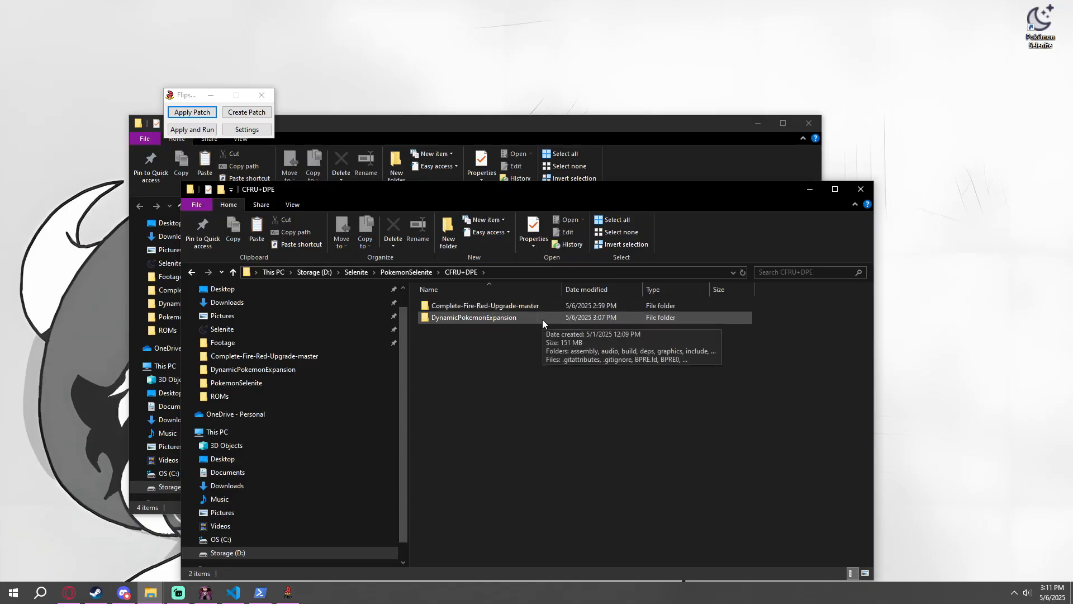
double_click(486, 305)
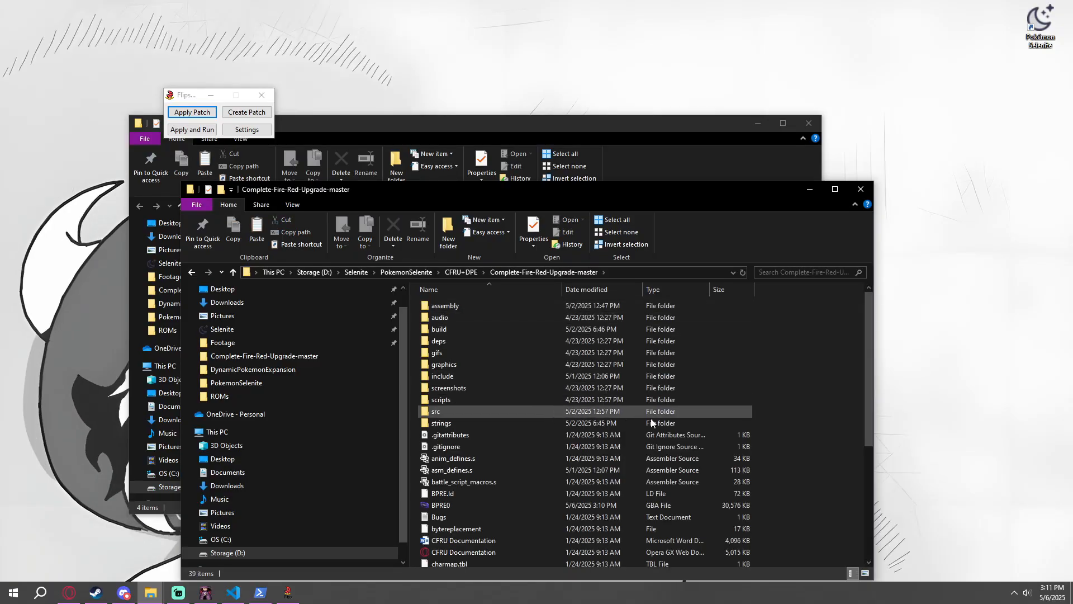
scroll(down, 3)
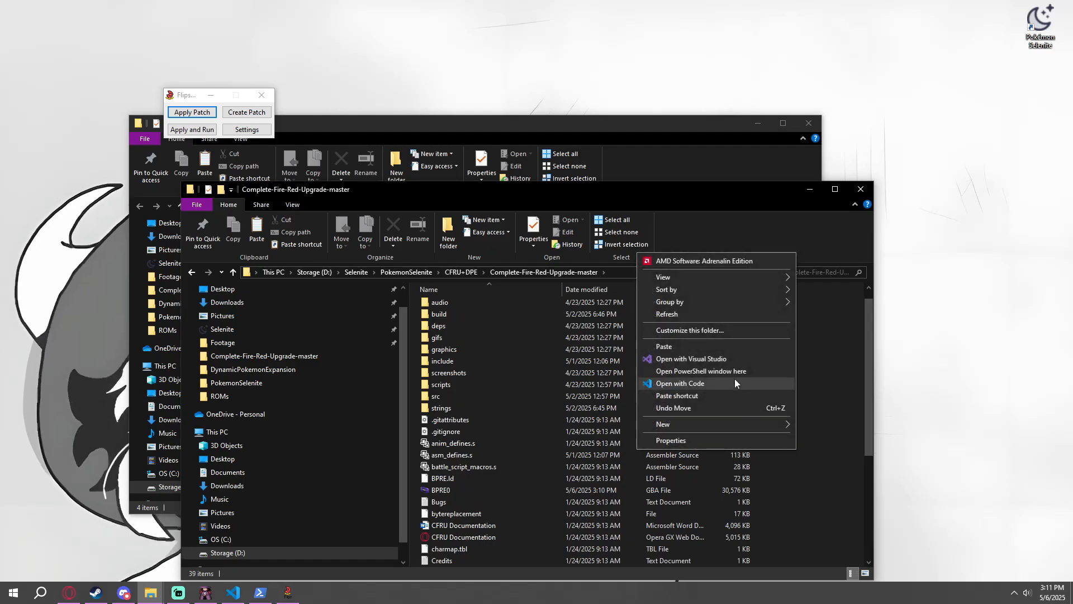
Rebuild Complete-Fire-Red-Upgrade in PowerShell with python scripts/make.py and select the new test.gba
click(700, 370)
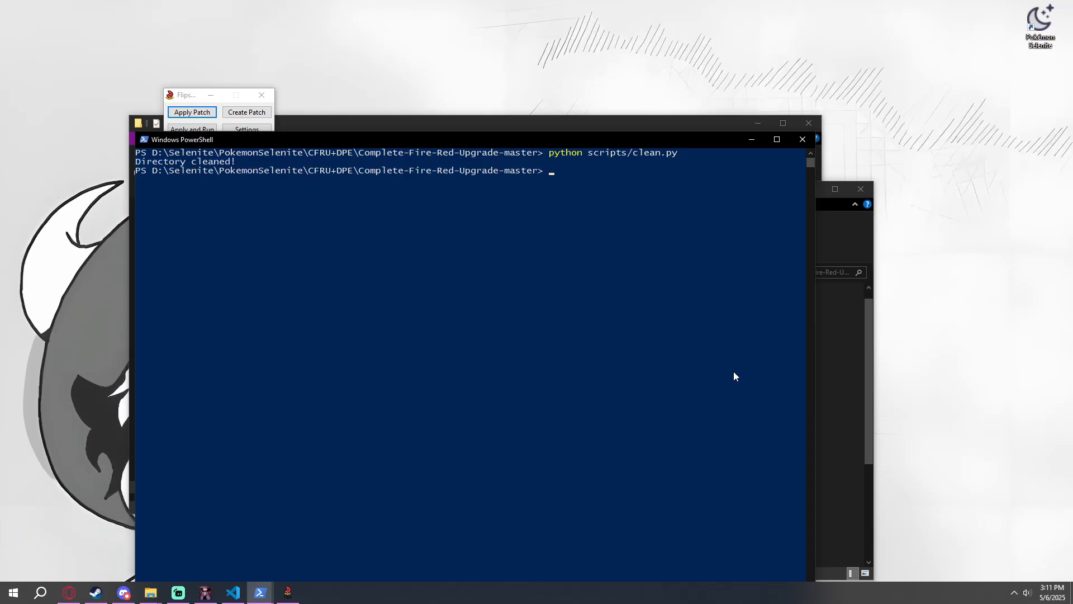
text(python scripts/make.py)
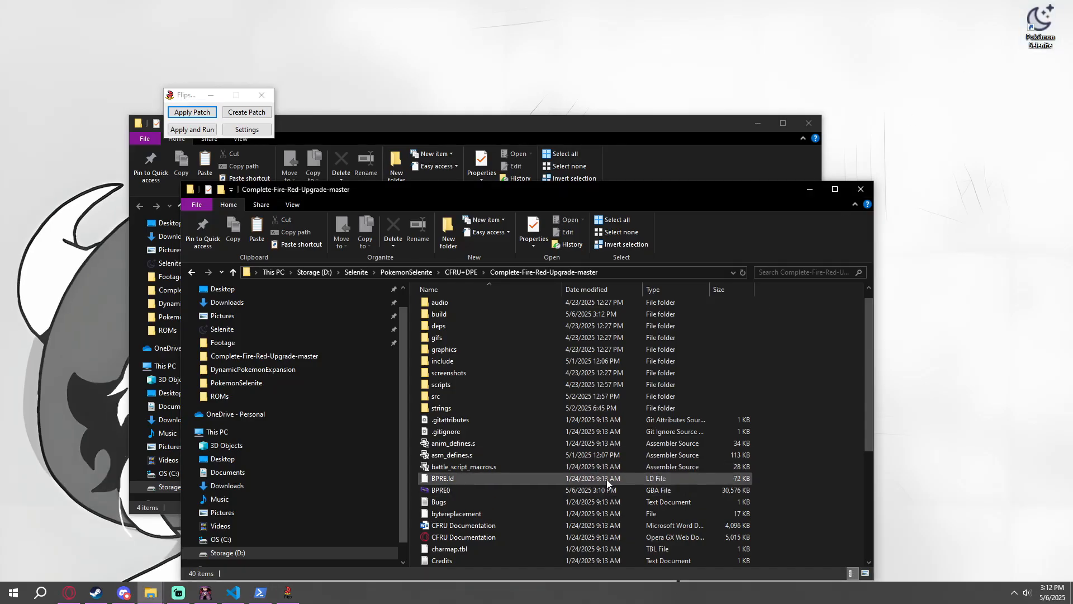
scroll(down, 3)
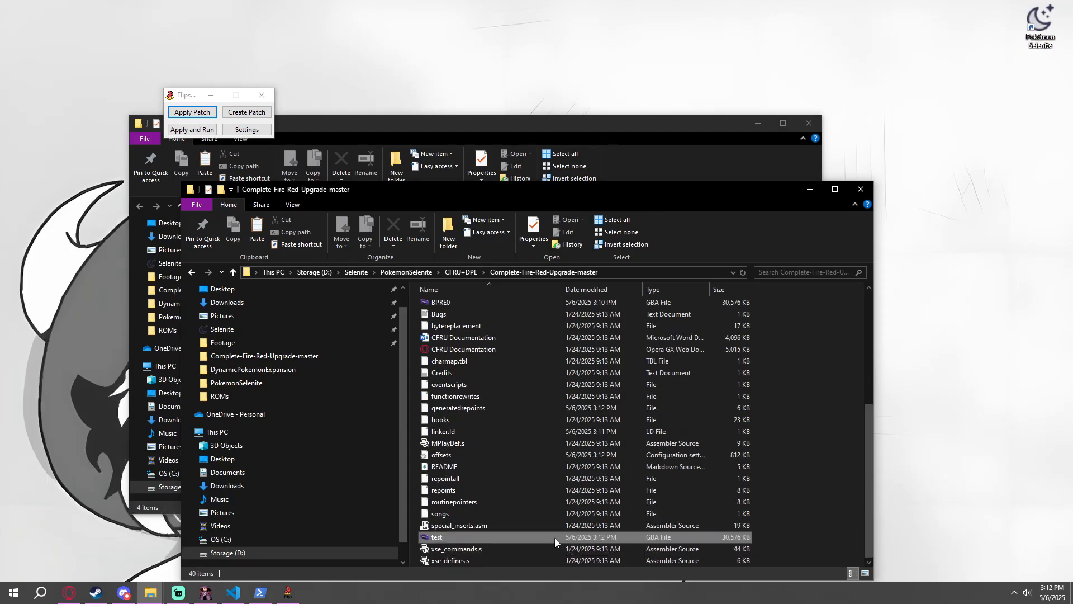
click(437, 536)
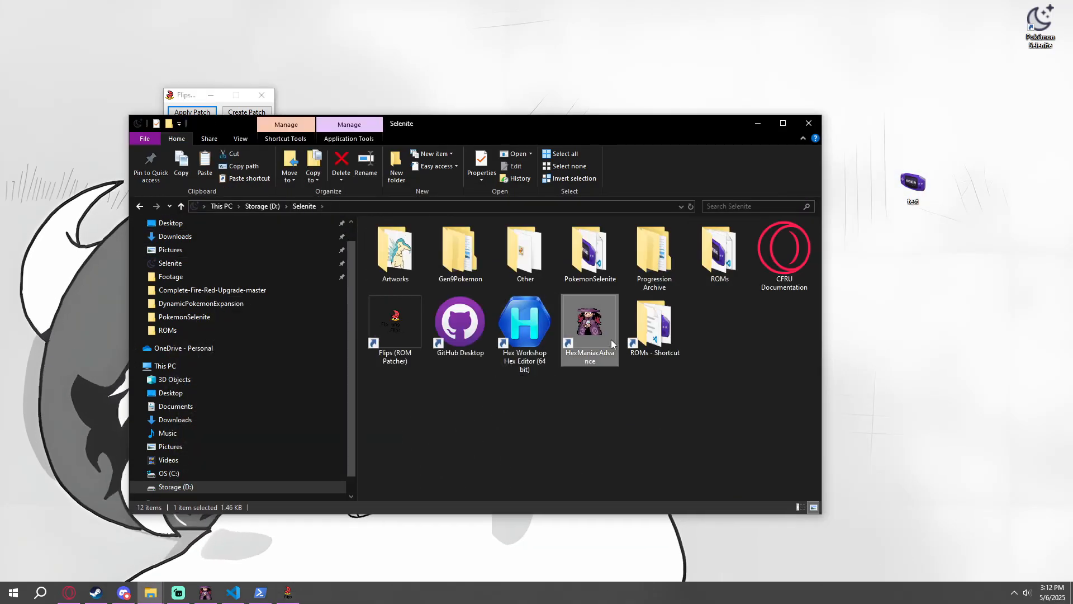
Load test.gba in Hex Maniac Advance, maximize the window, and jump to Pokemon
double_click(589, 322)
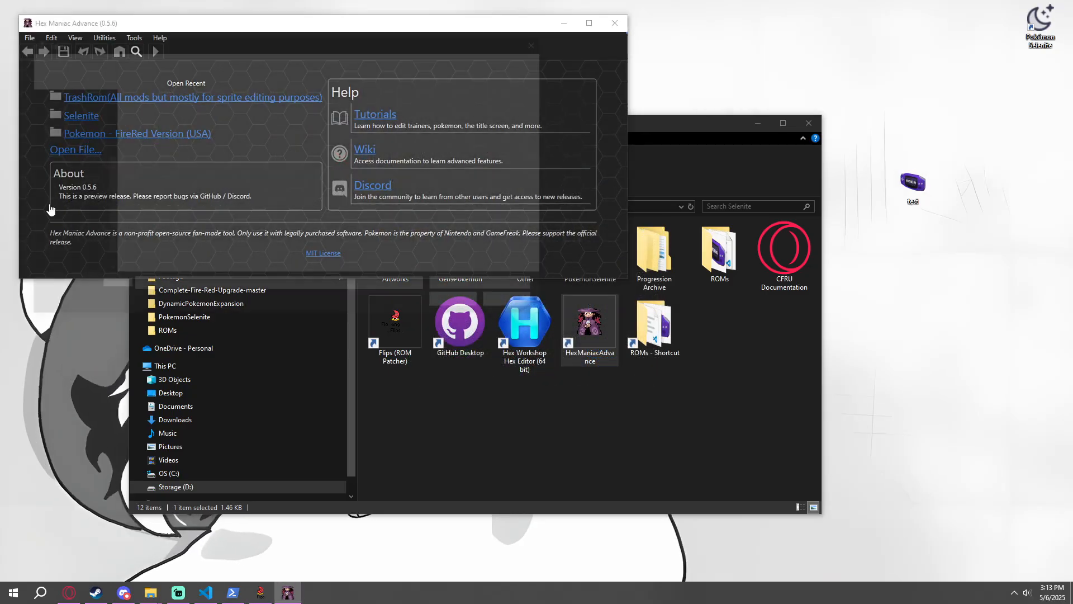
click(75, 149)
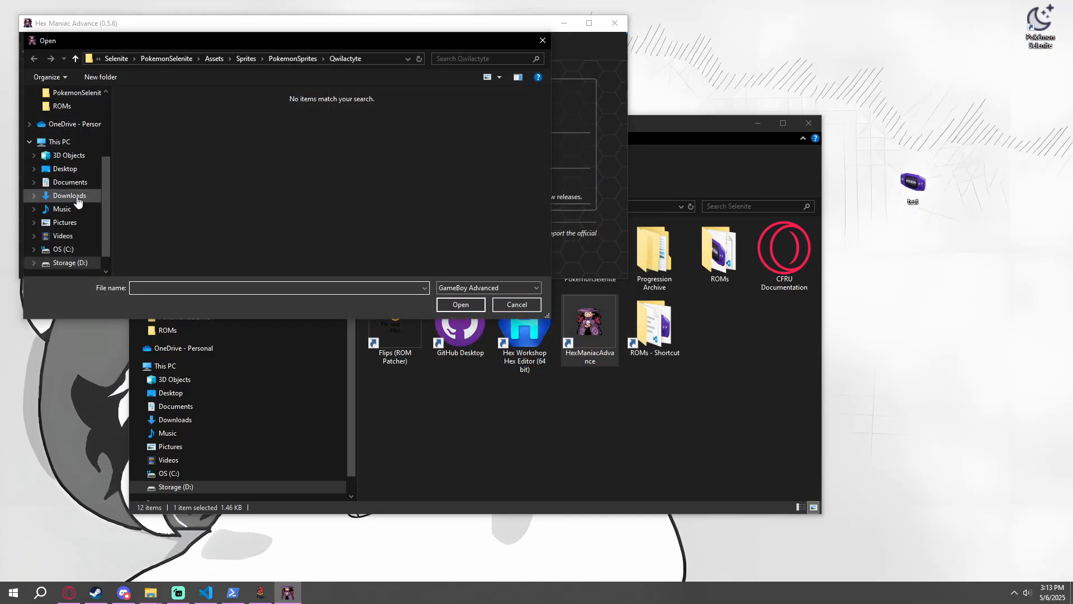
click(64, 168)
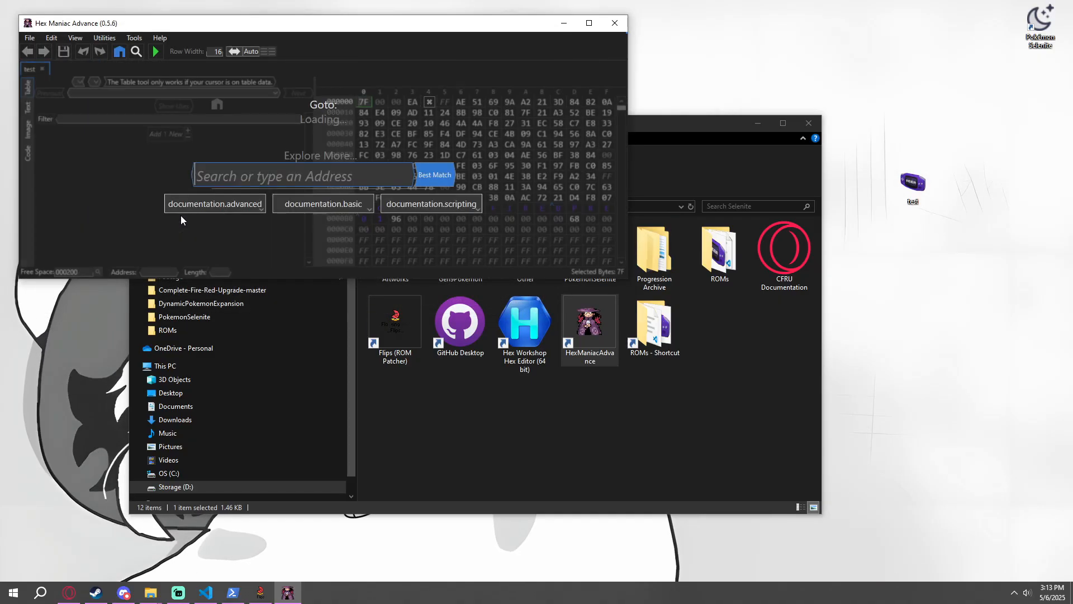
click(589, 23)
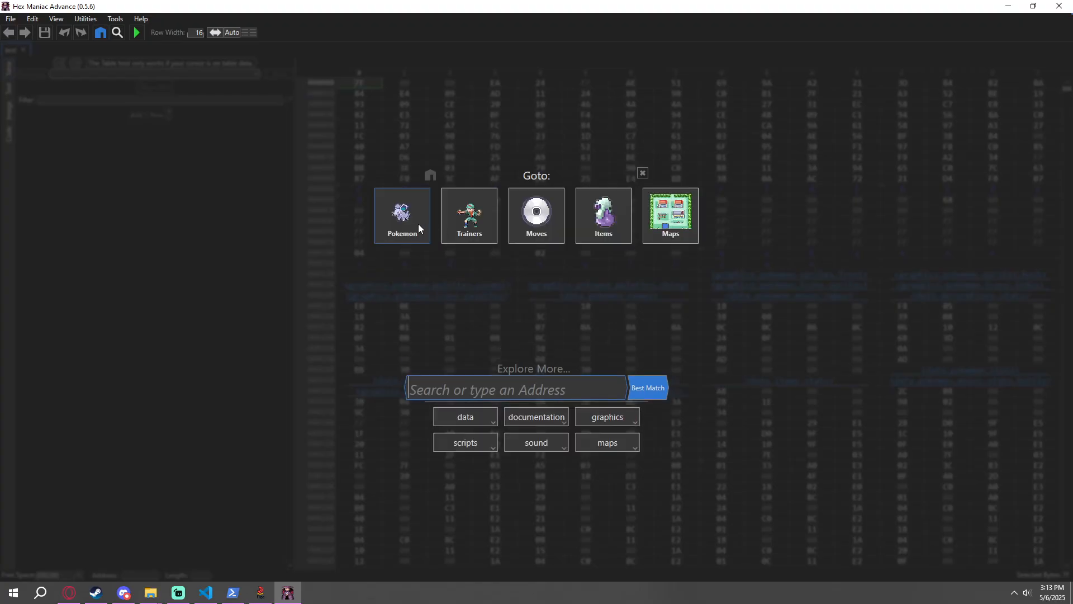
click(402, 215)
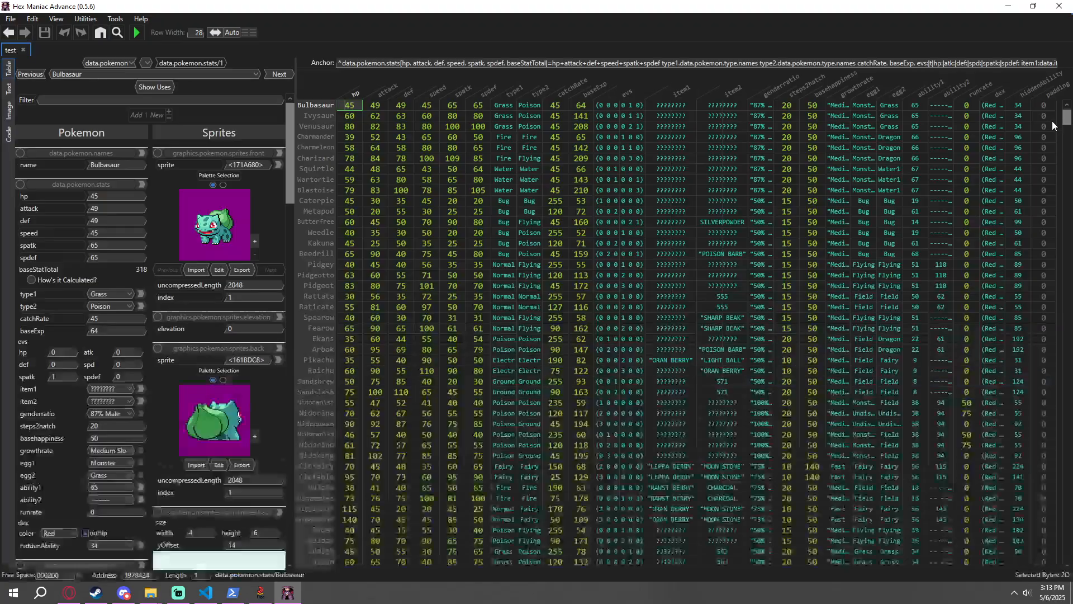
scroll(down, 3)
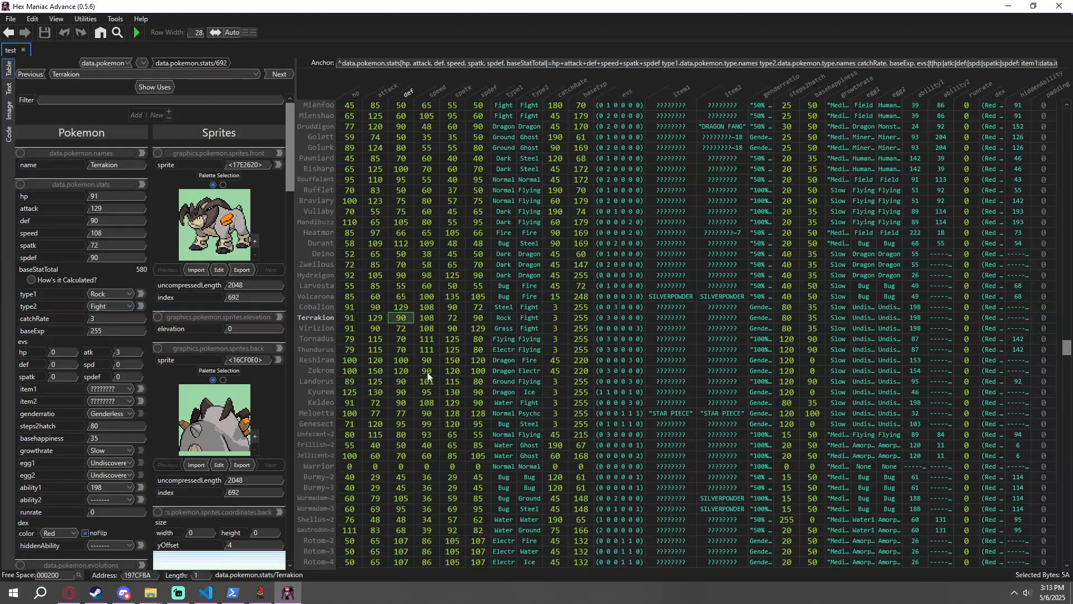
scroll(down, 3)
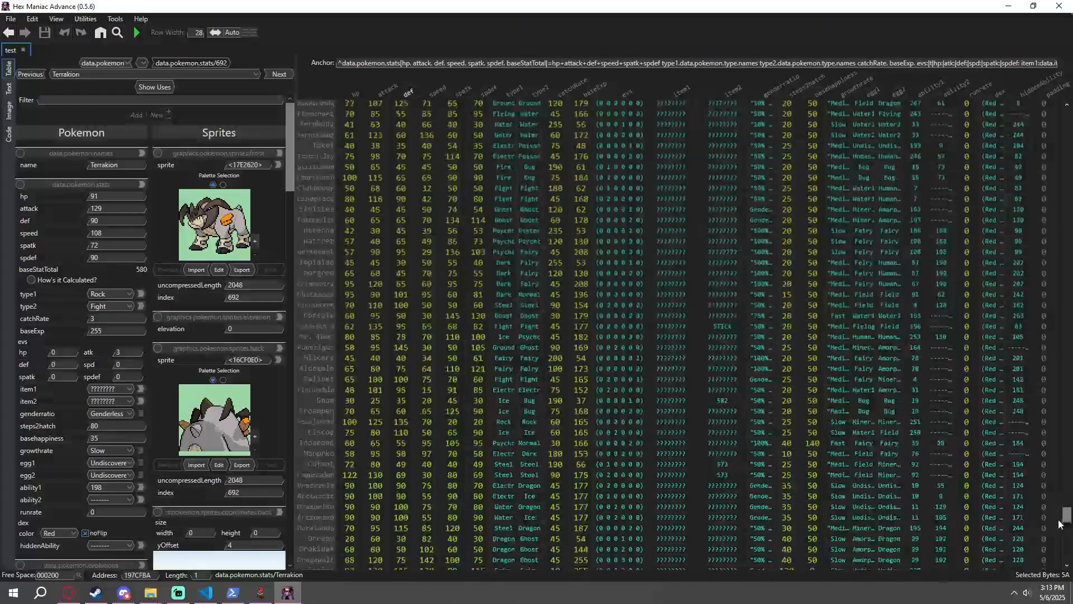
scroll(down, 3)
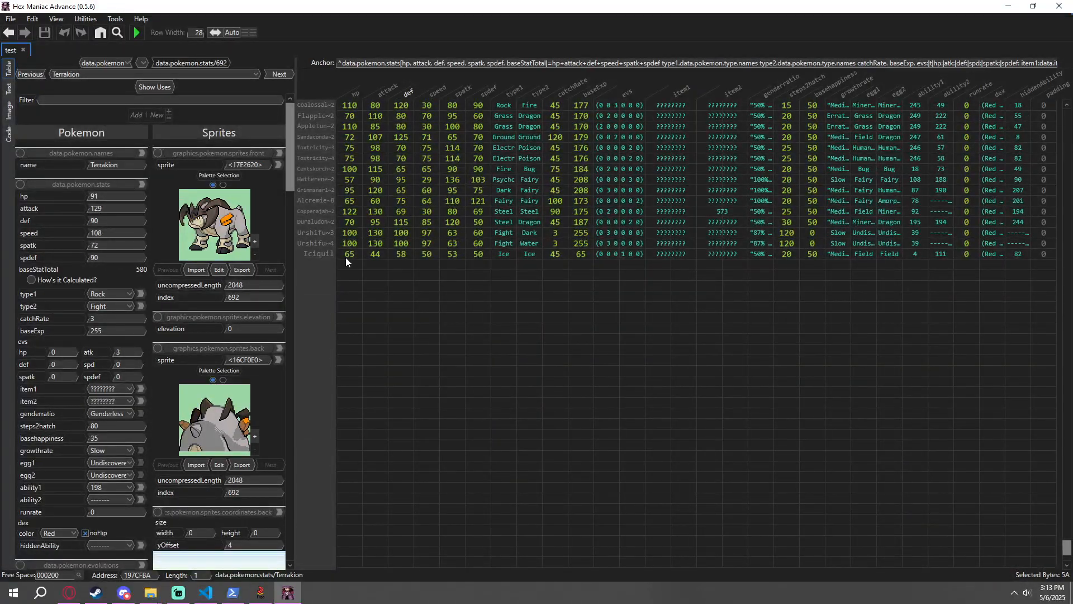
click(350, 254)
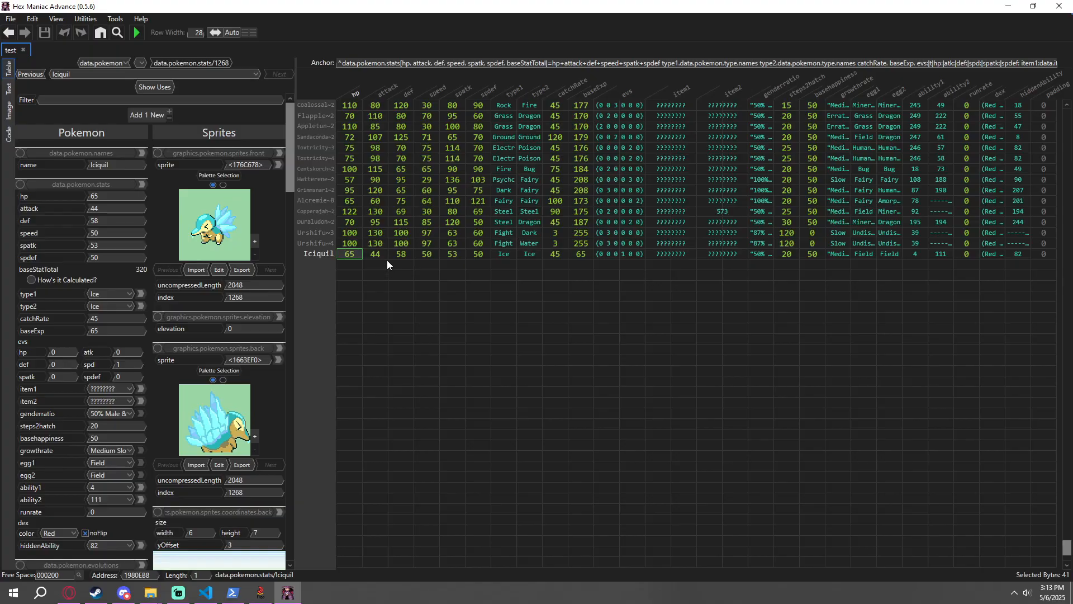
click(375, 233)
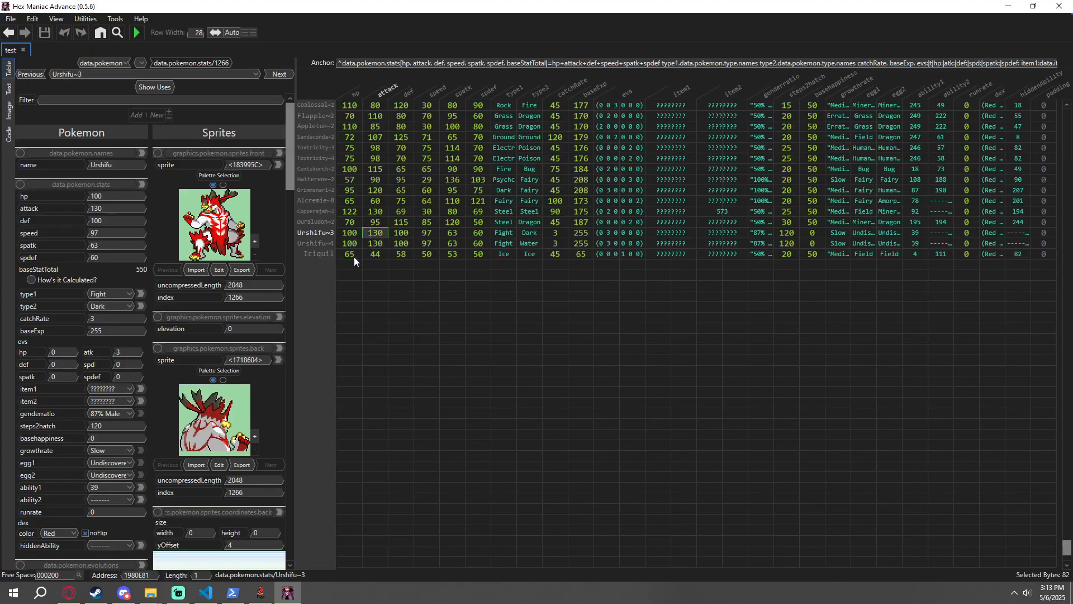
click(349, 254)
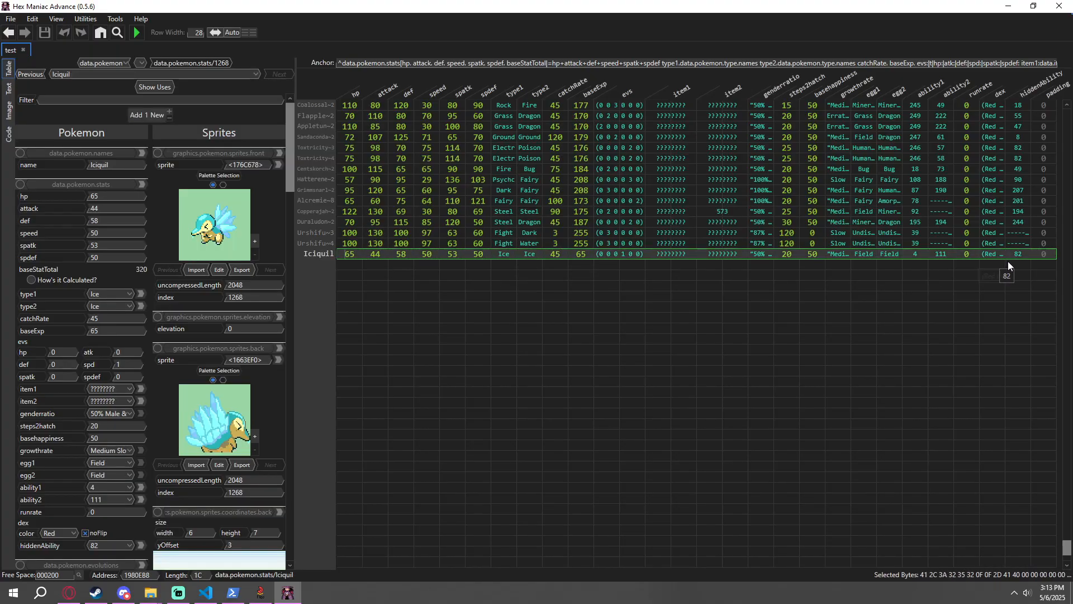
mouse_move(380, 284)
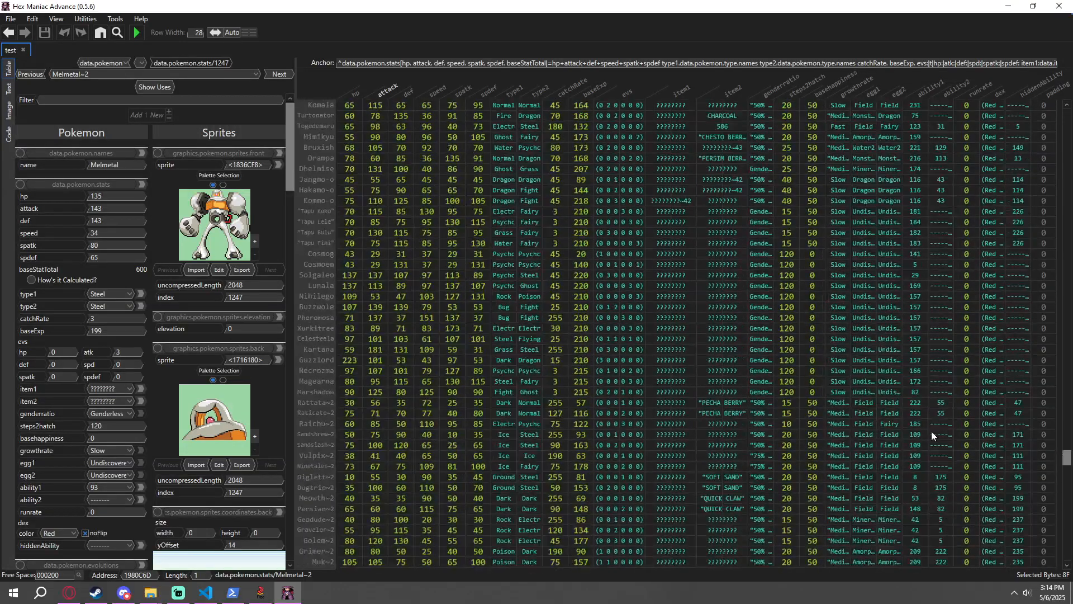
click(316, 370)
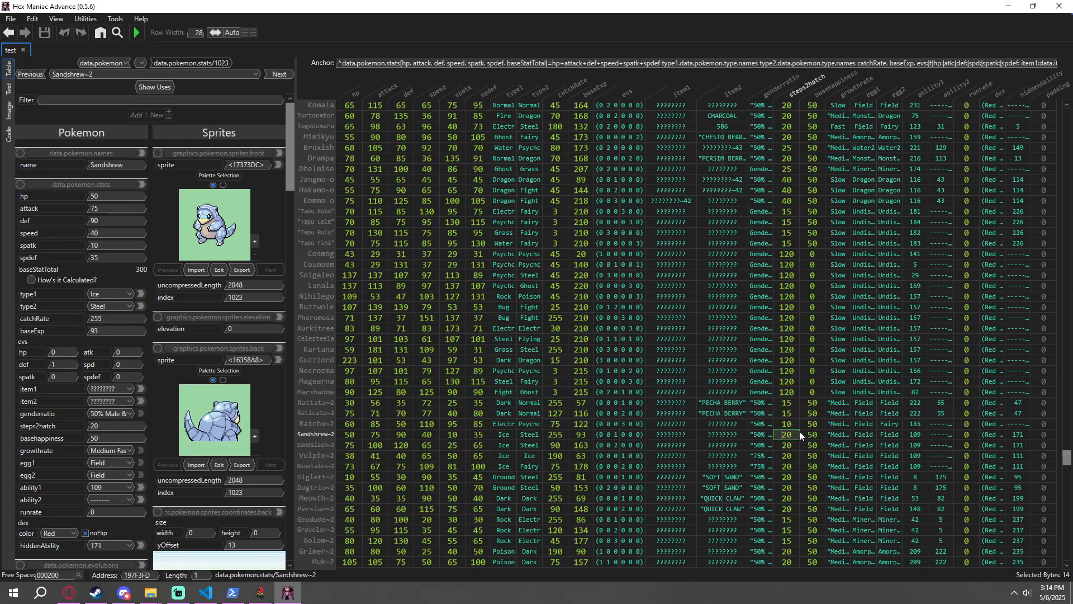
click(375, 392)
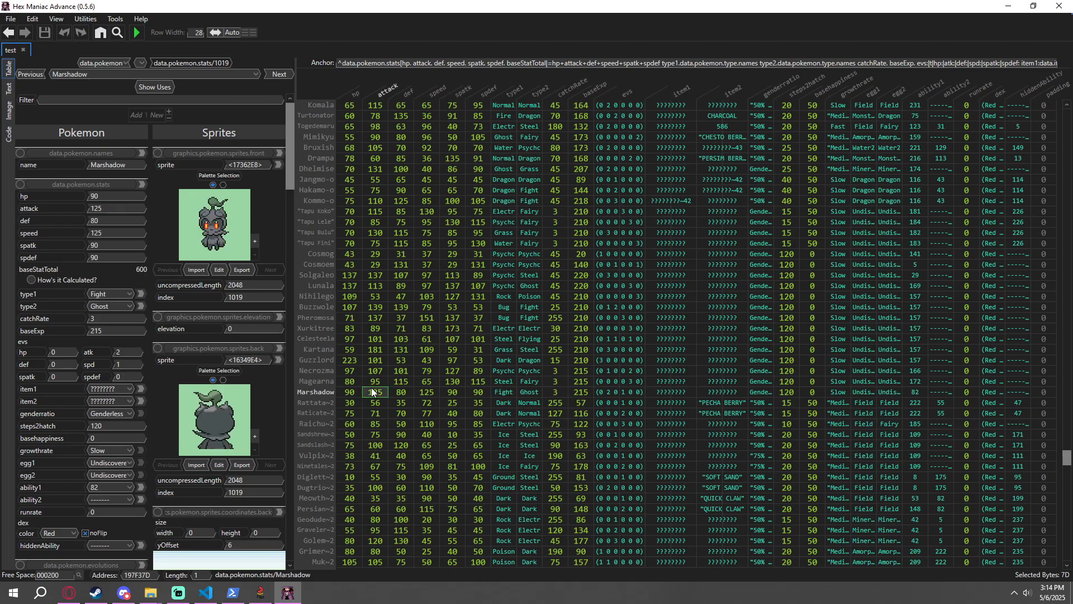